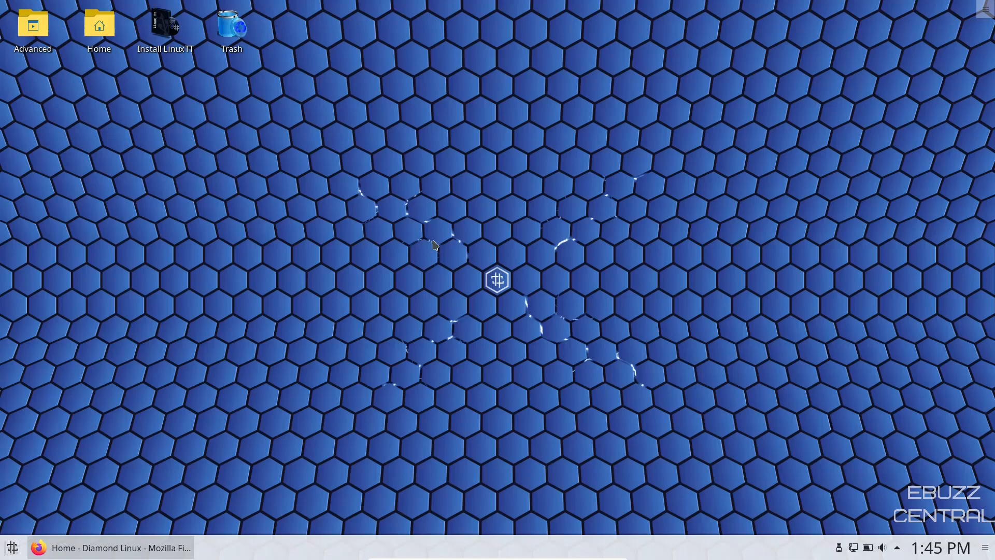
mouse_move(117, 555)
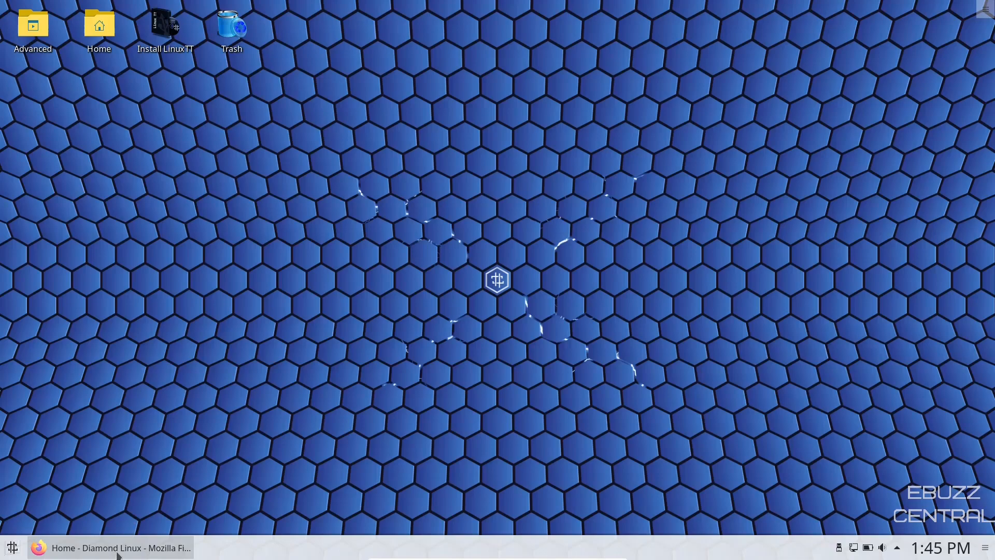
- Bring back the Diamond Linux-TT website in Firefox and scroll its home page
left_click(111, 547)
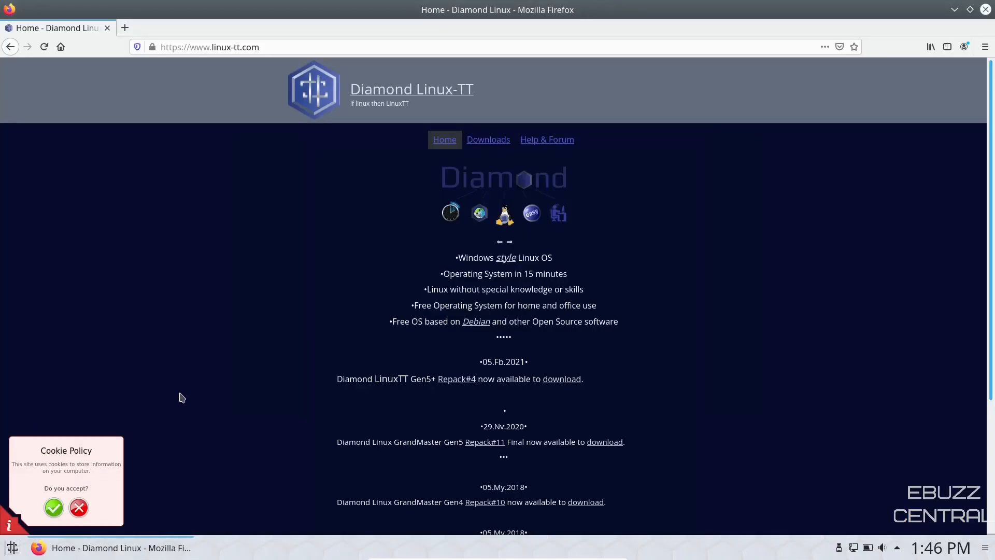
mouse_move(484, 98)
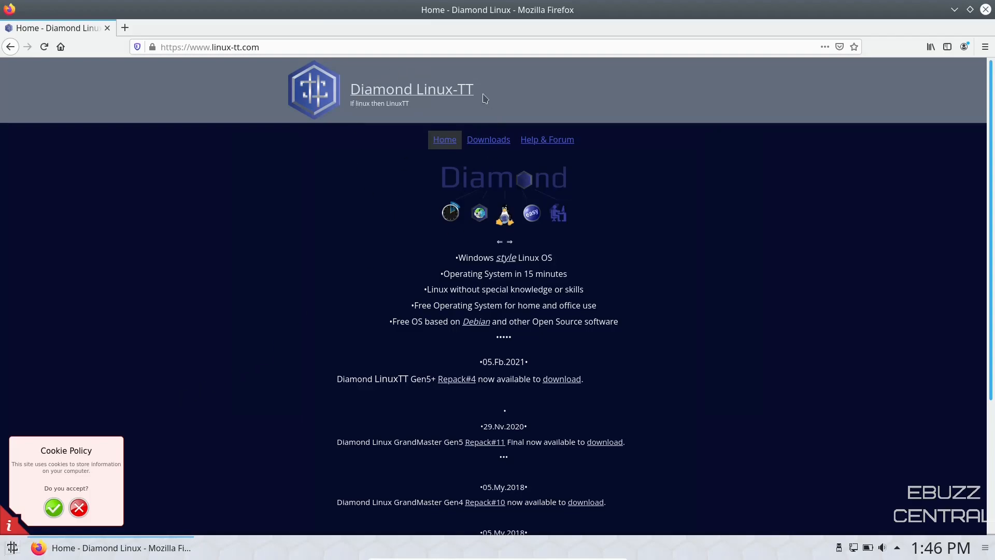
mouse_move(533, 204)
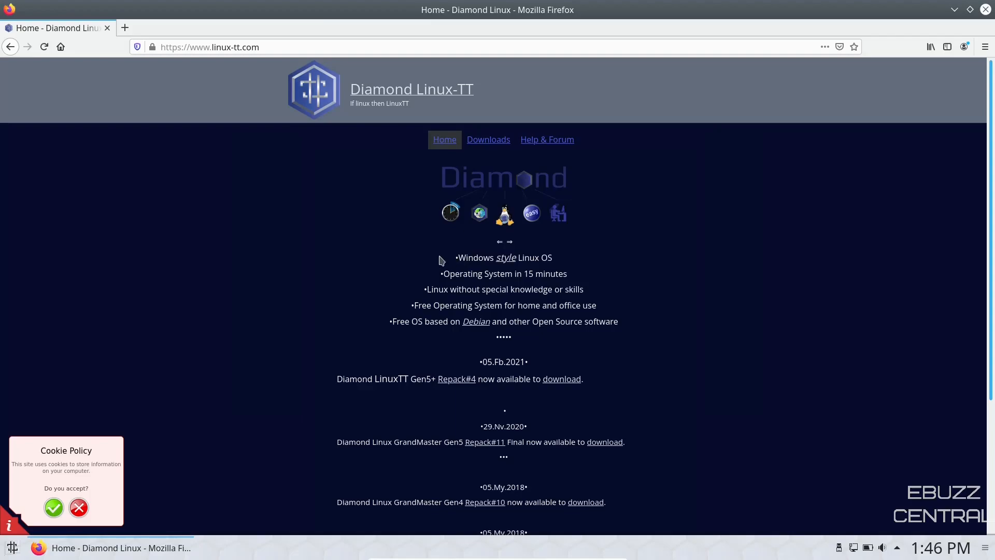
scroll("down", 3)
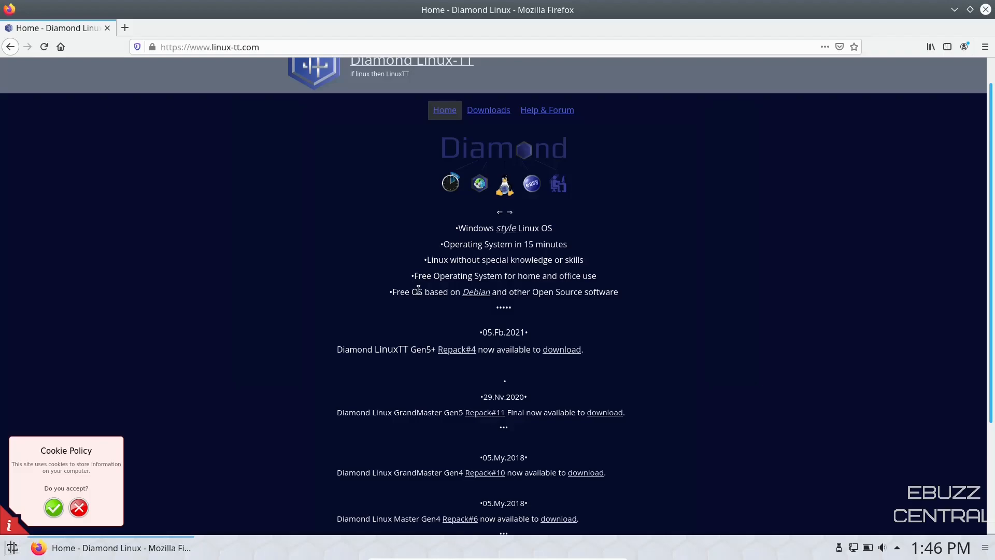
scroll("down", 3)
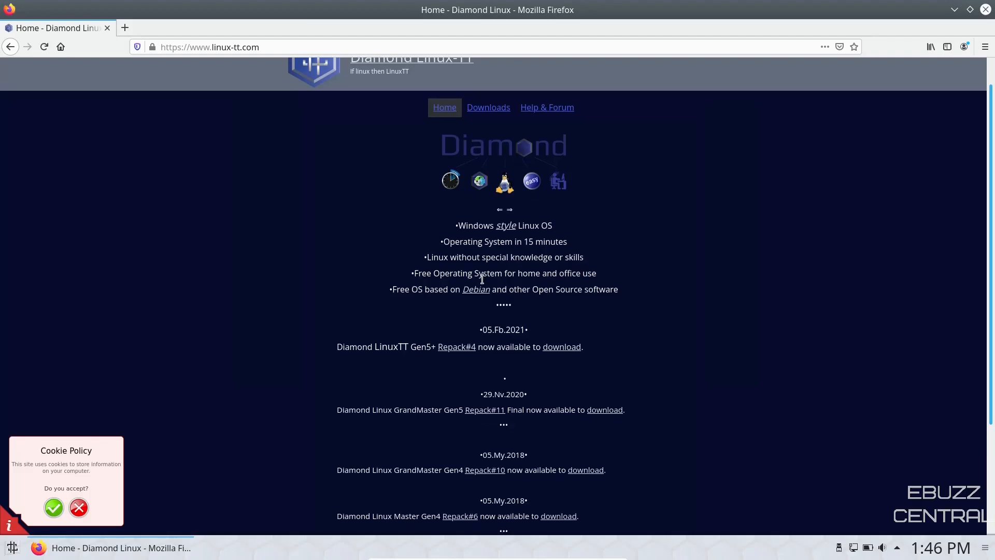
scroll("down", 3)
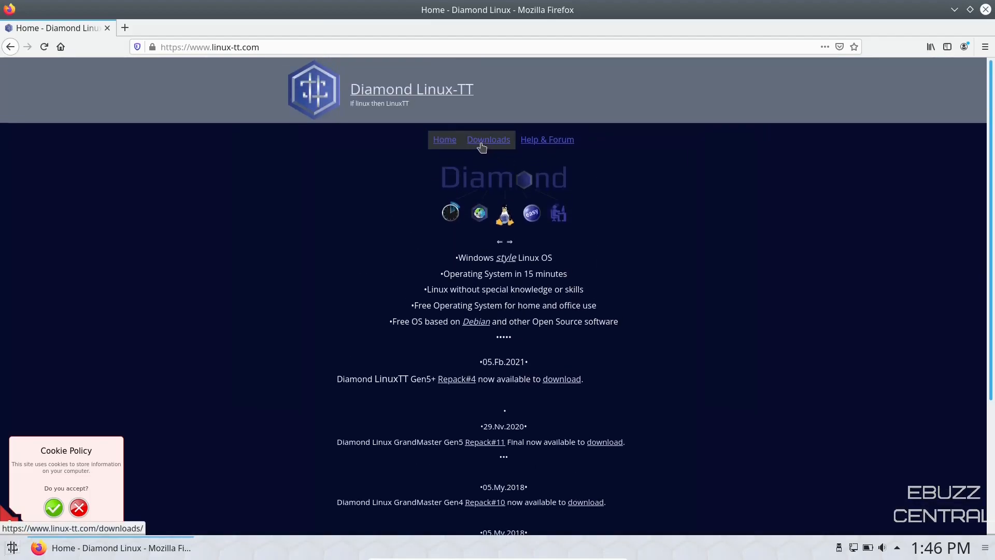
- Browse down through the website's Downloads page
left_click(488, 139)
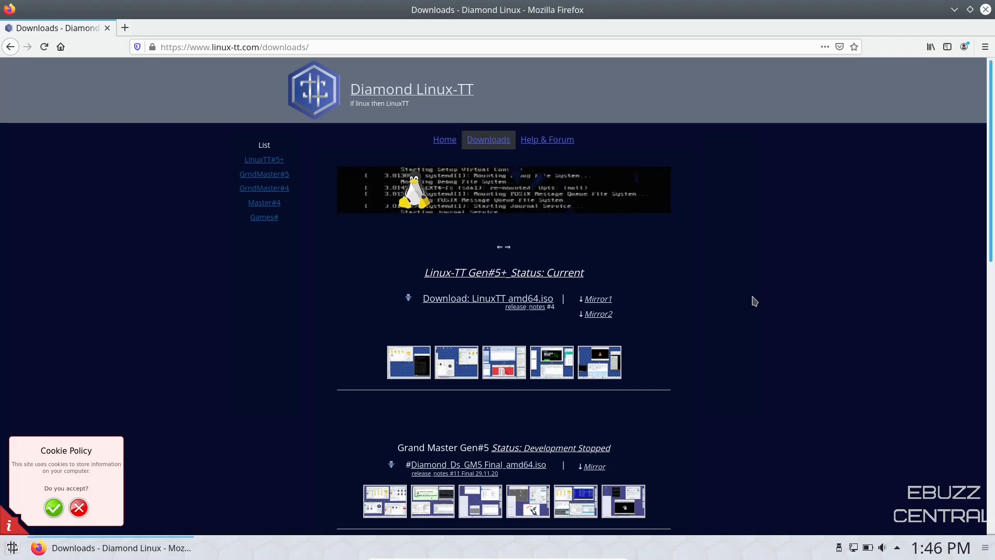
scroll("down", 3)
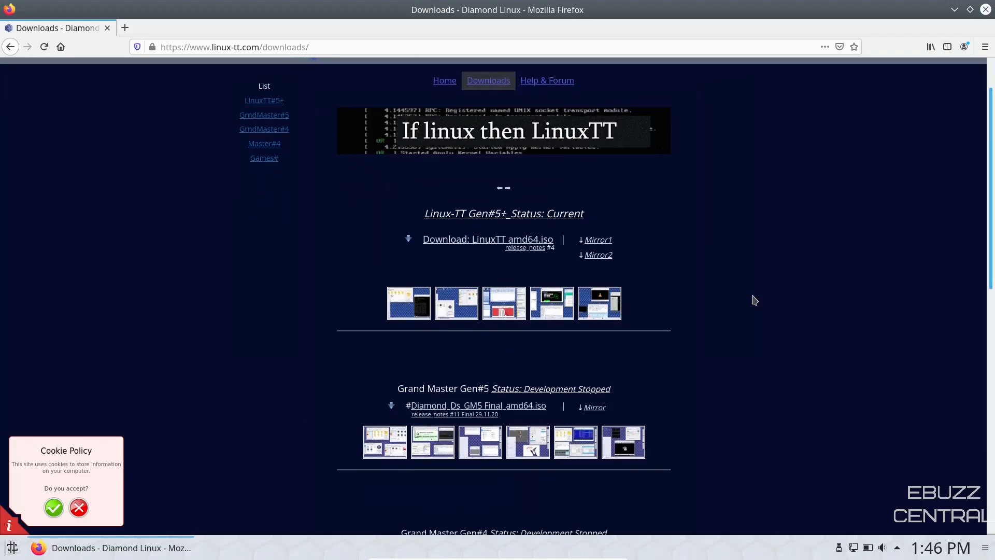
scroll("down", 3)
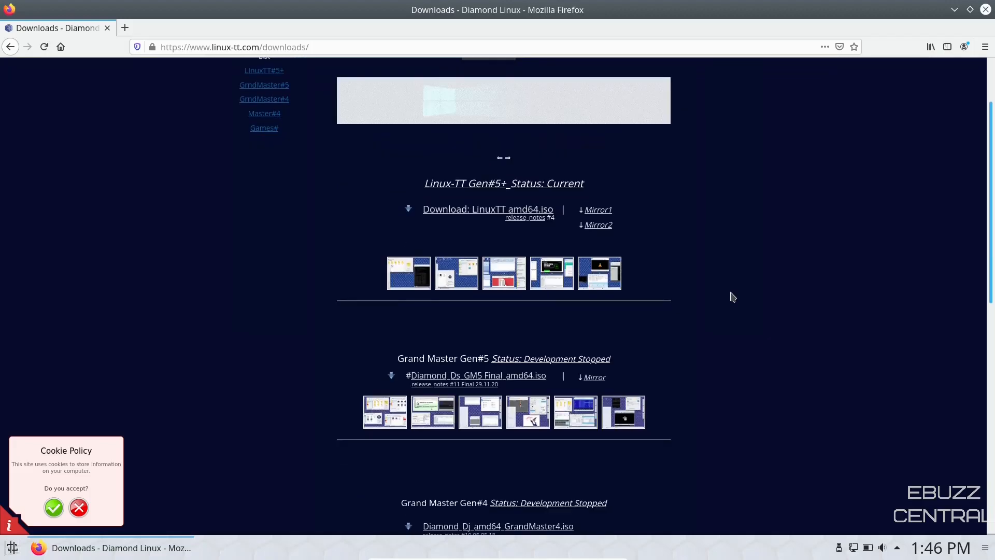
scroll("down", 3)
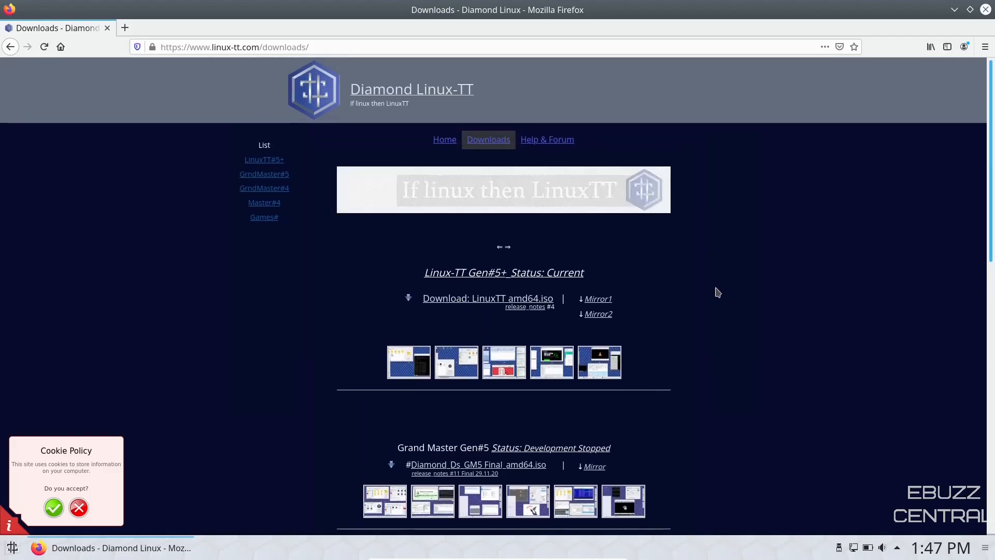
- Go to the Help & Forum page and scroll through the installation guide
left_click(546, 139)
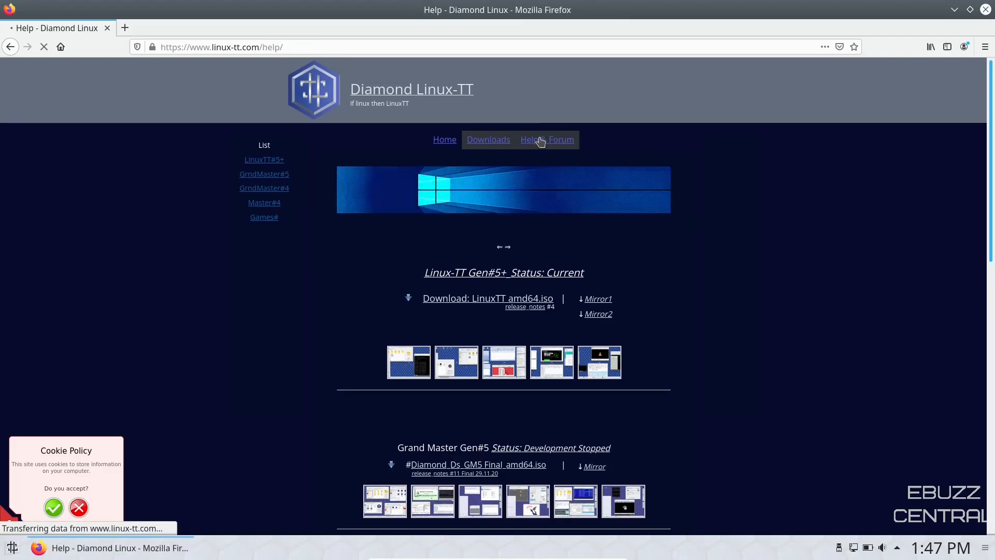
left_click(531, 139)
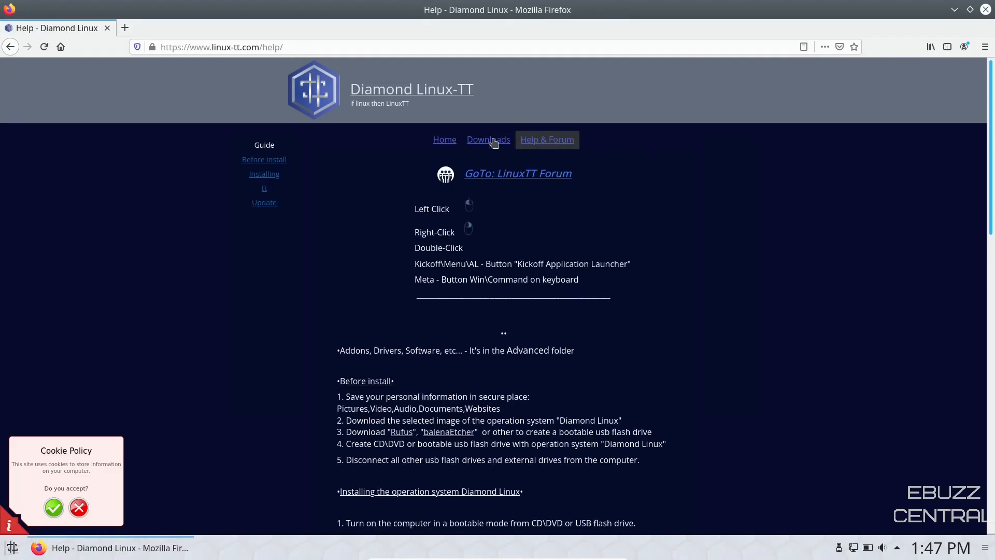
scroll("down", 3)
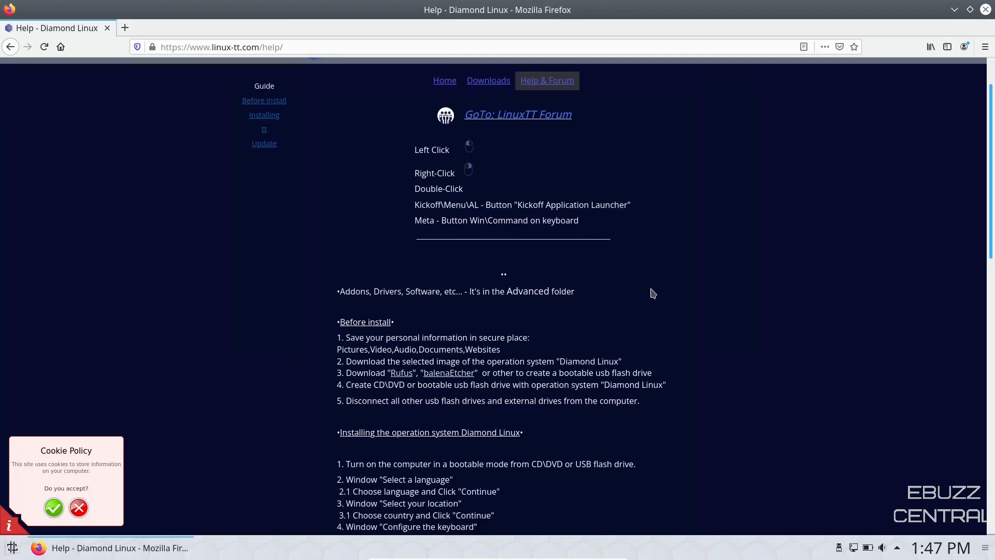
scroll("down", 3)
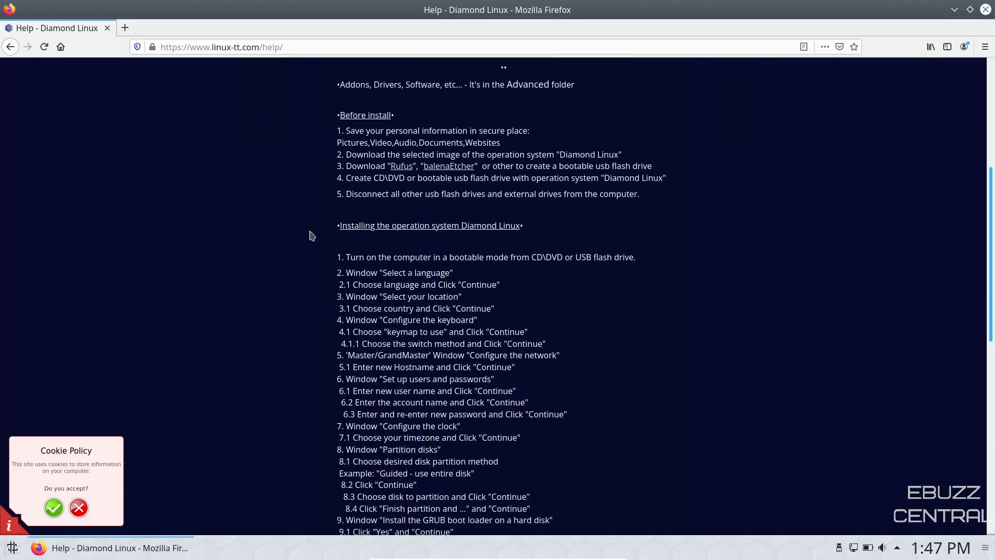
scroll("down", 3)
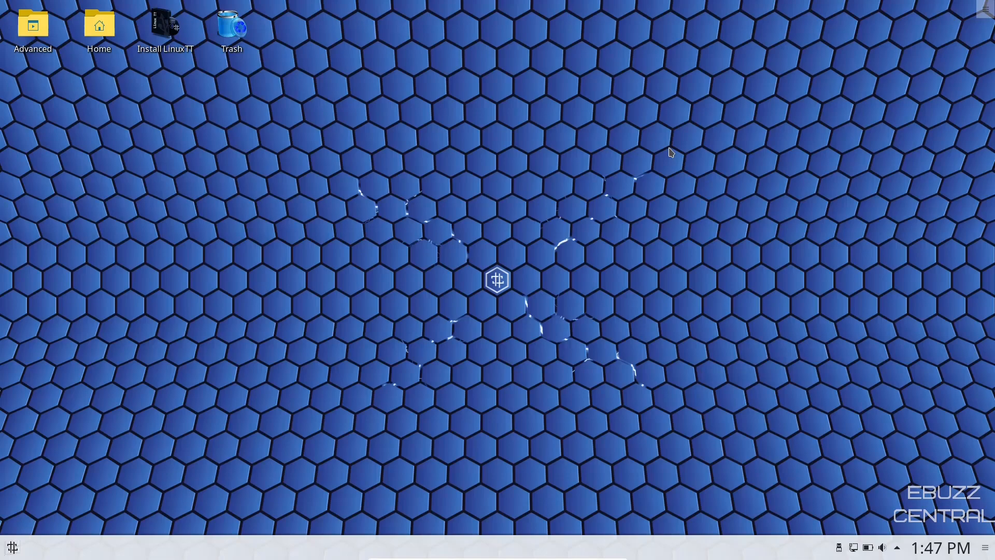
mouse_move(539, 93)
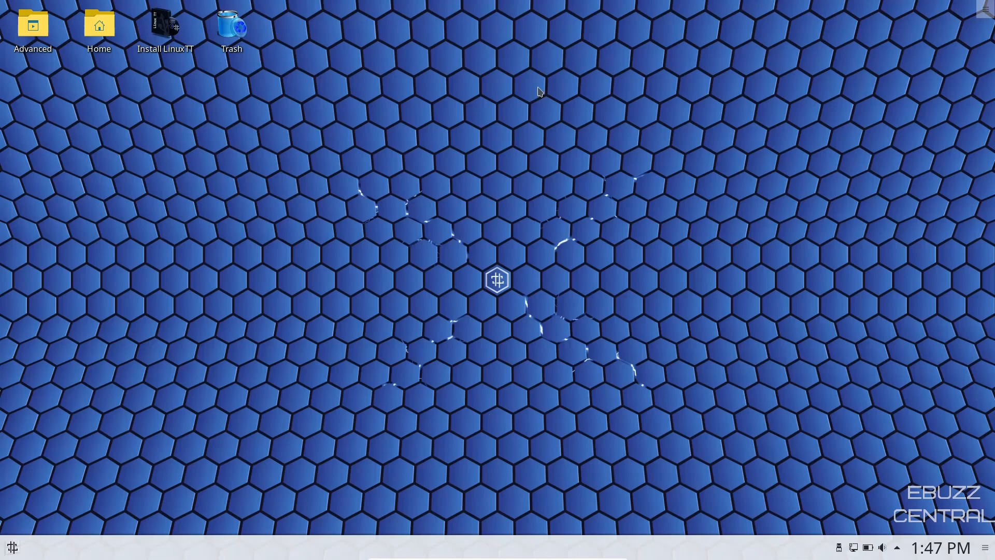
mouse_move(494, 551)
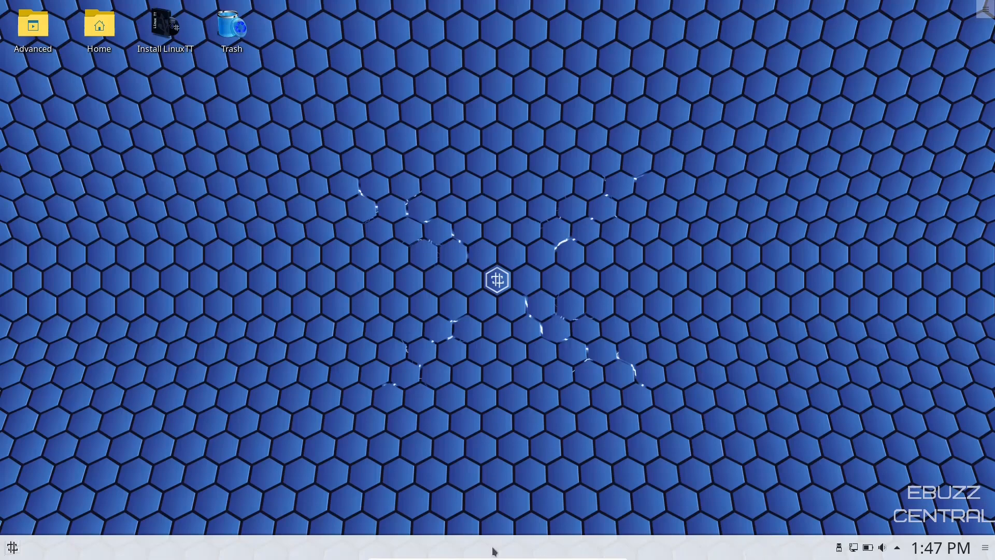
mouse_move(464, 547)
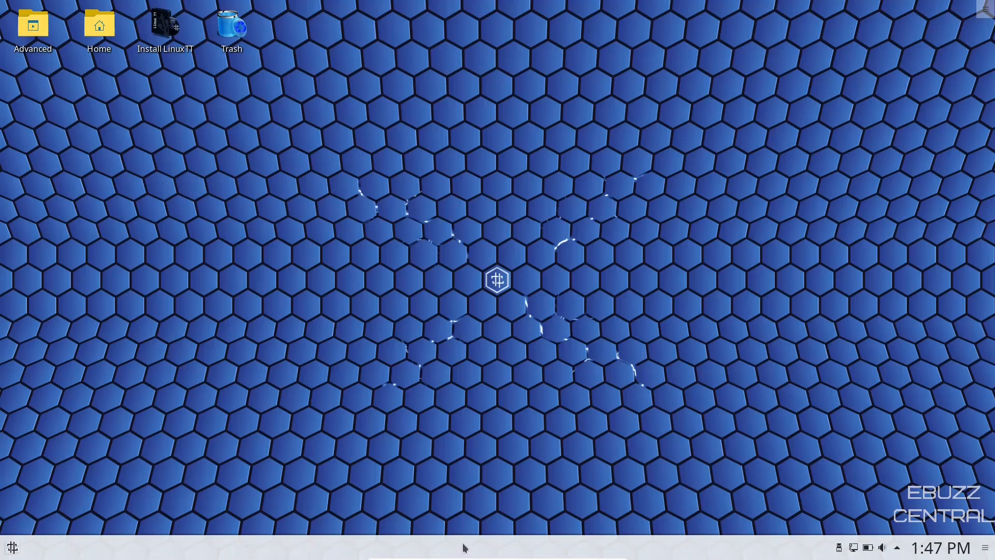
mouse_move(37, 59)
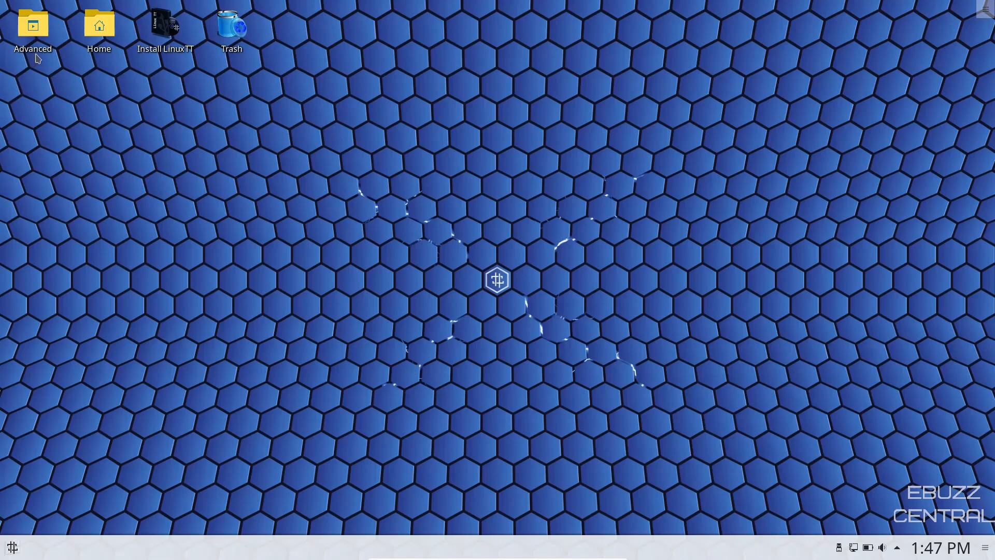
left_click(99, 28)
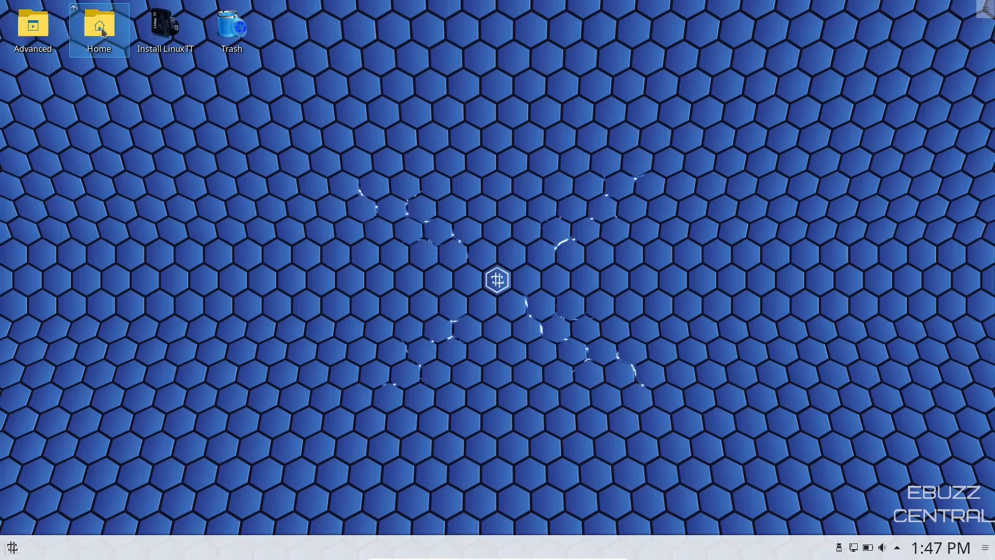
left_click(164, 27)
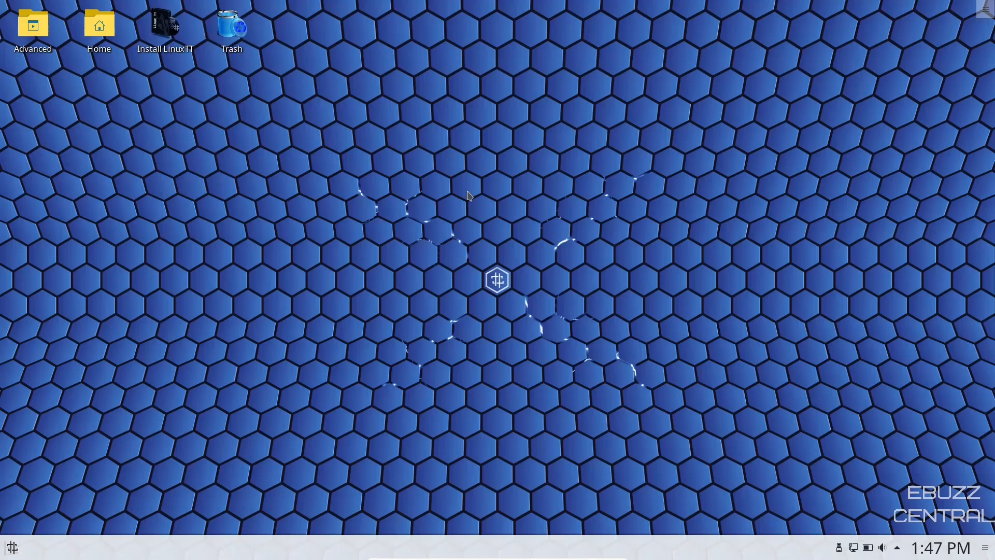
- Open the desktop's right-click context menu
right_click(497, 281)
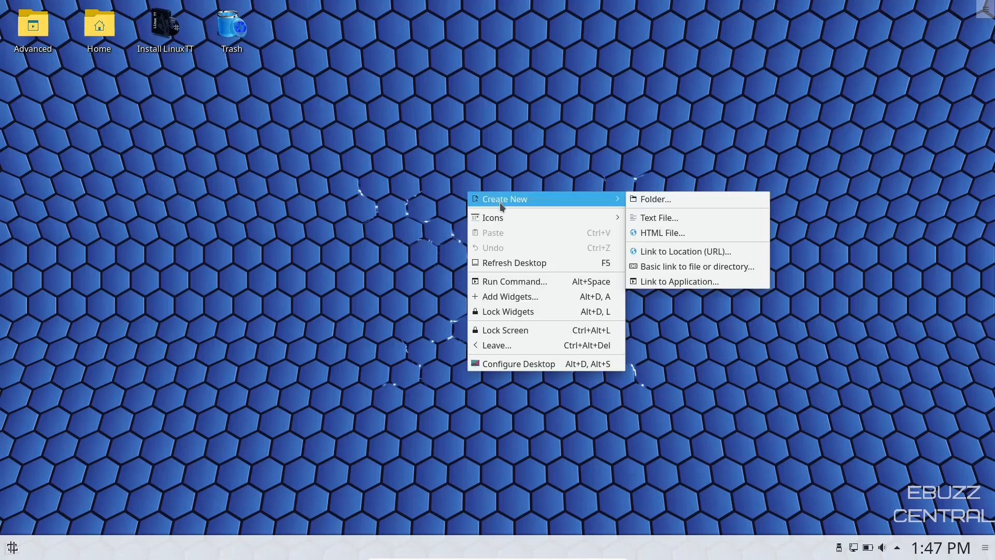
mouse_move(525, 296)
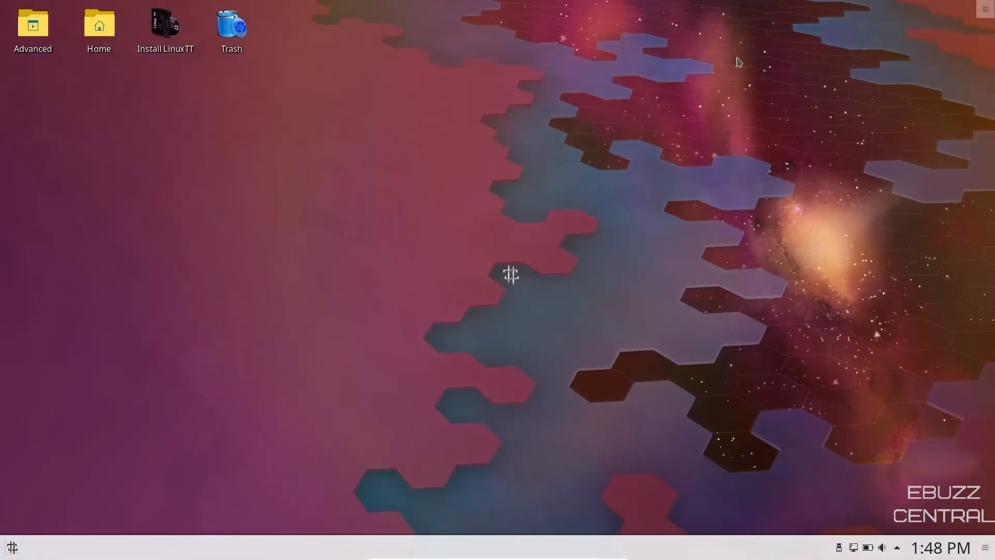
mouse_move(389, 182)
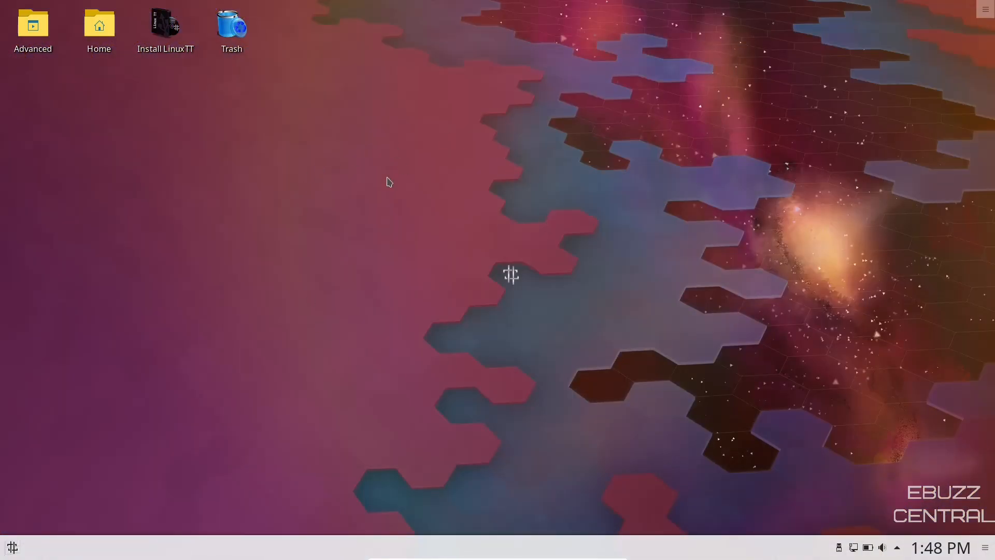
mouse_move(555, 248)
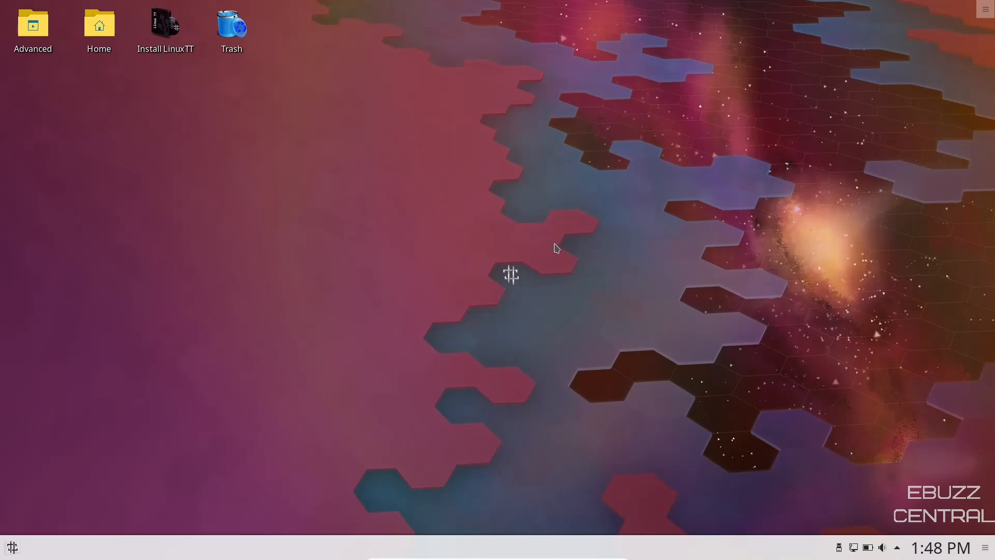
mouse_move(844, 289)
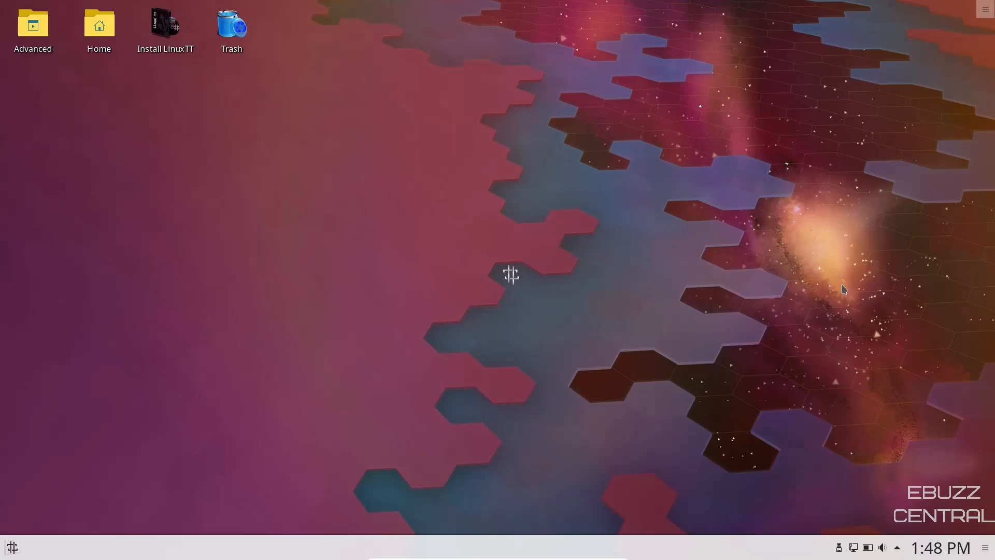
mouse_move(986, 547)
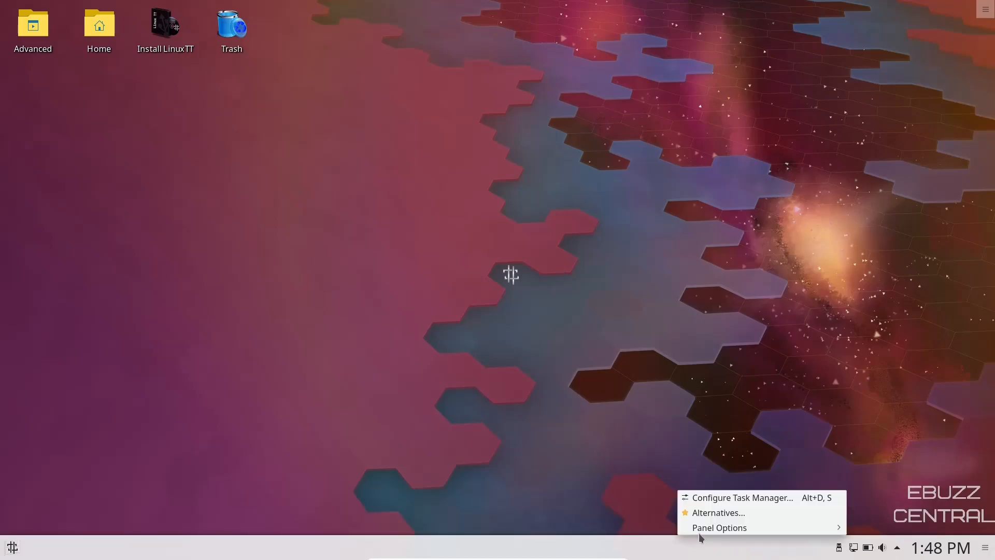
- Lock the panel widgets, then review and dismiss the device notification in the system tray
left_click(719, 527)
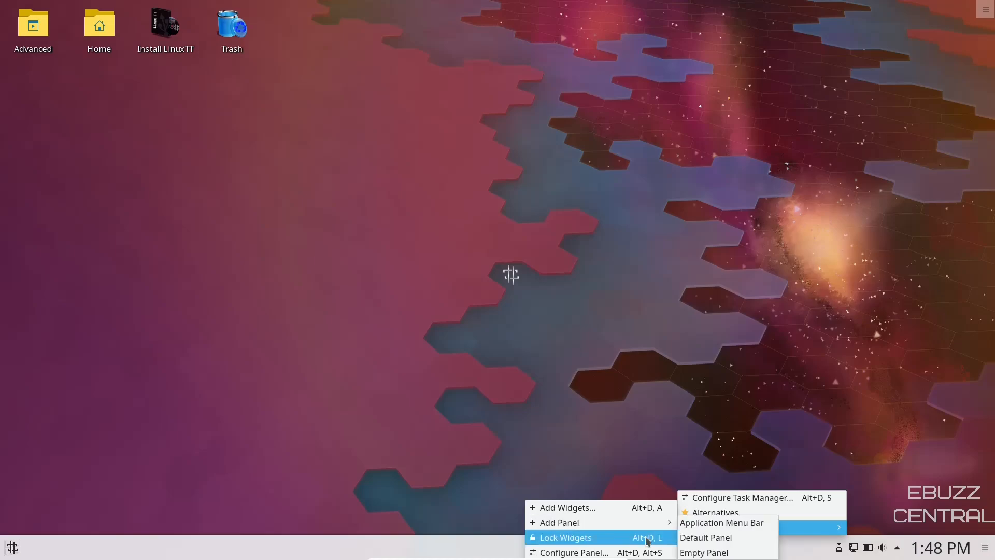
left_click(573, 552)
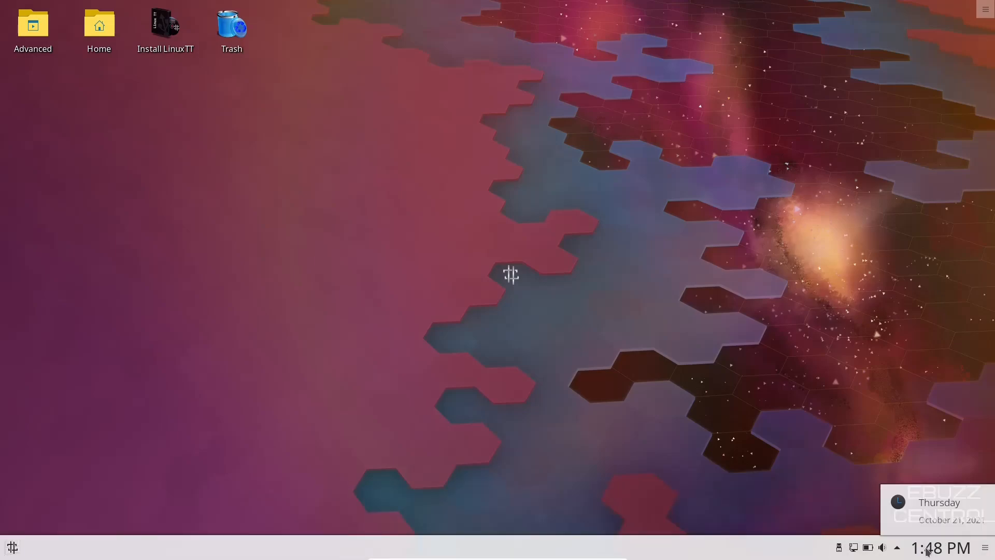
left_click(896, 547)
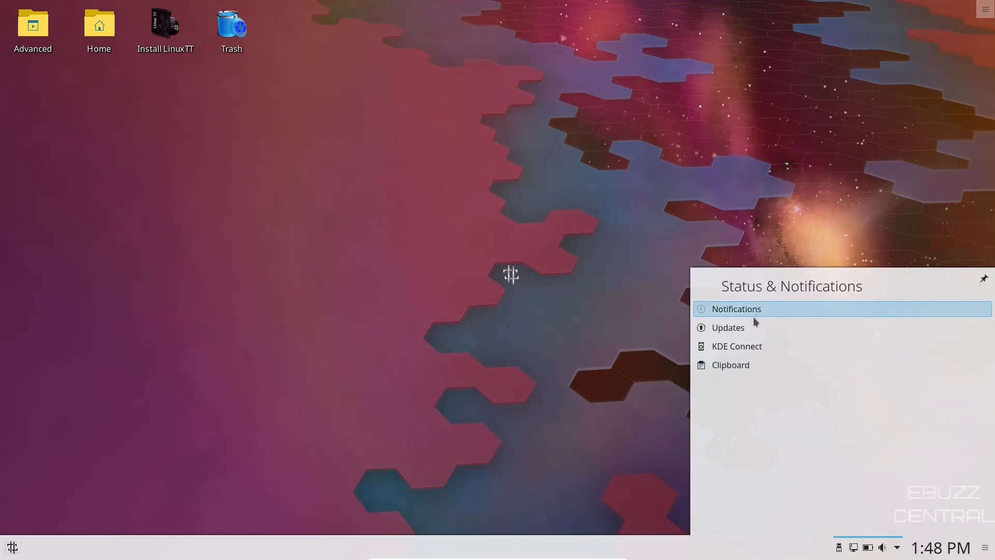
mouse_move(754, 352)
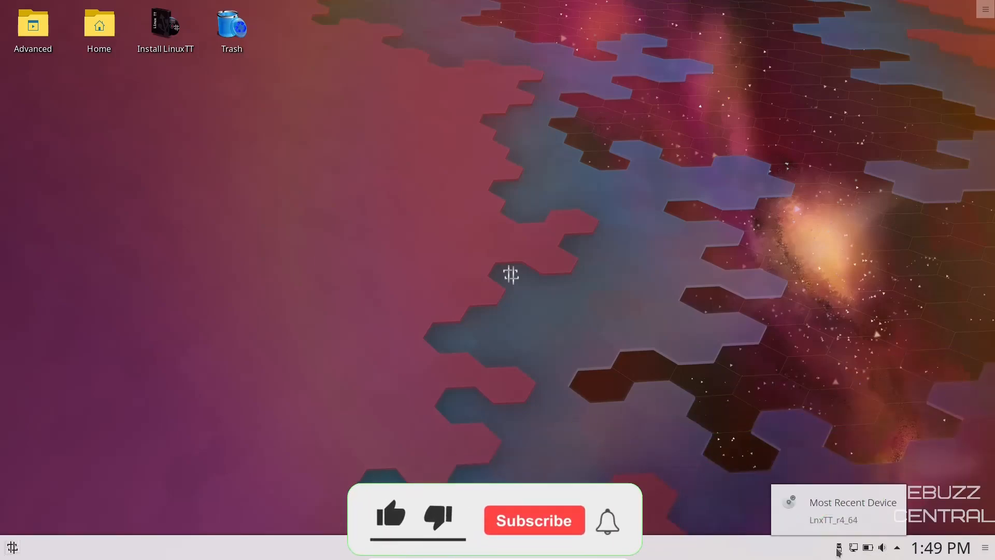
left_click(390, 520)
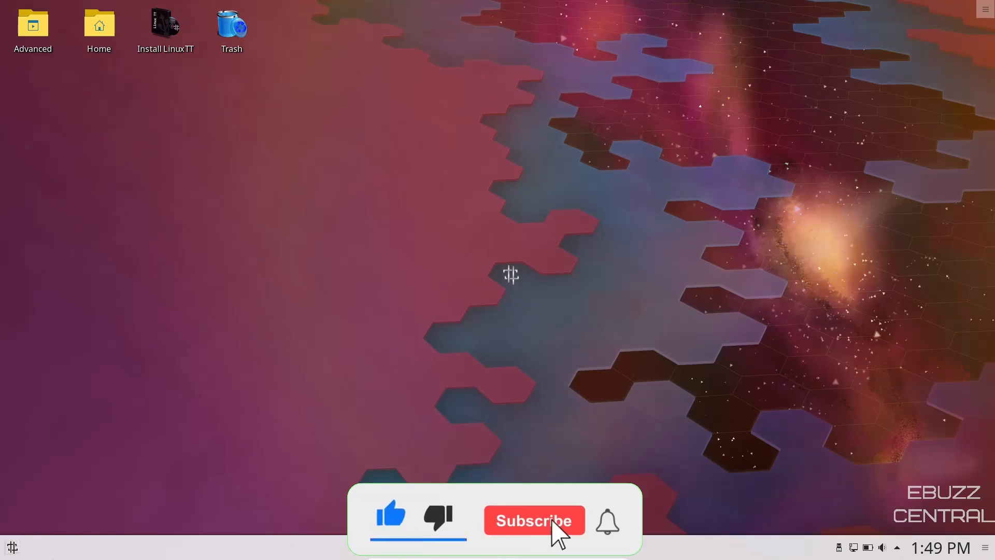
left_click(533, 520)
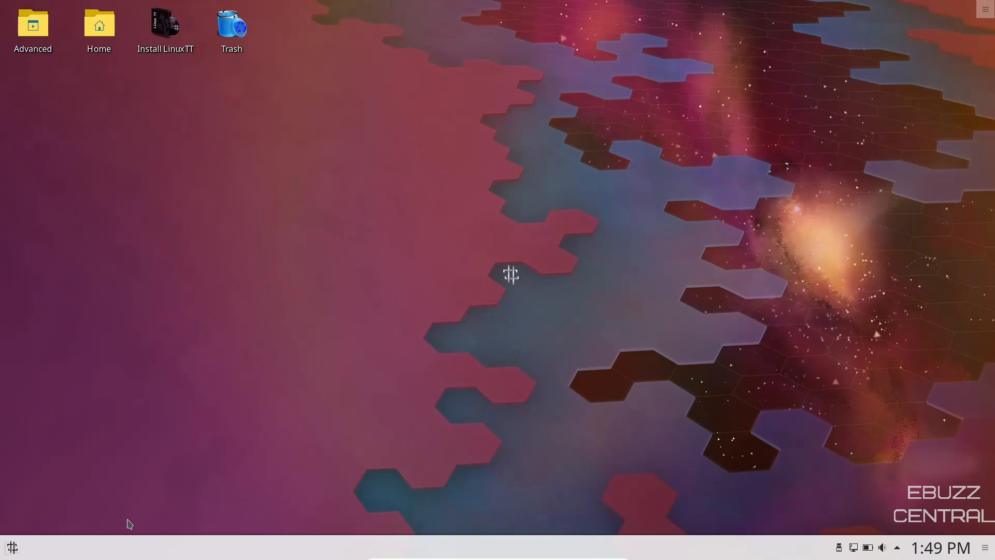
- Swap the launcher for the cascading Application Menu via Alternatives and open its categories
left_click(11, 547)
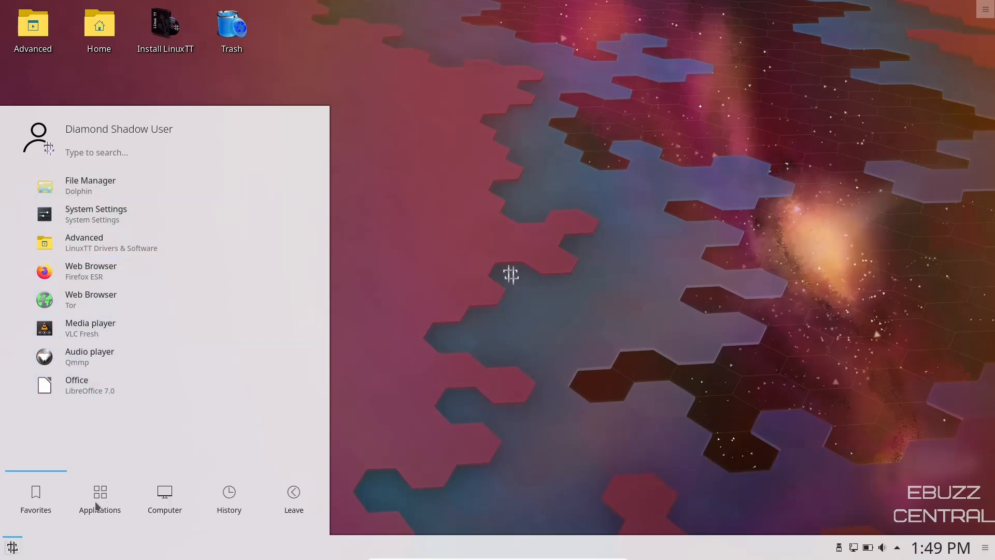
left_click(294, 498)
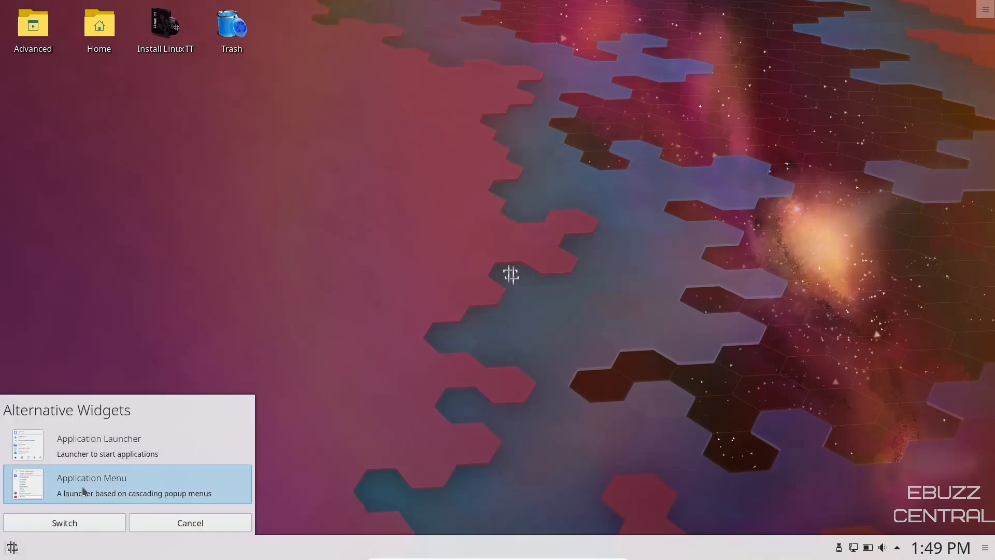
left_click(189, 522)
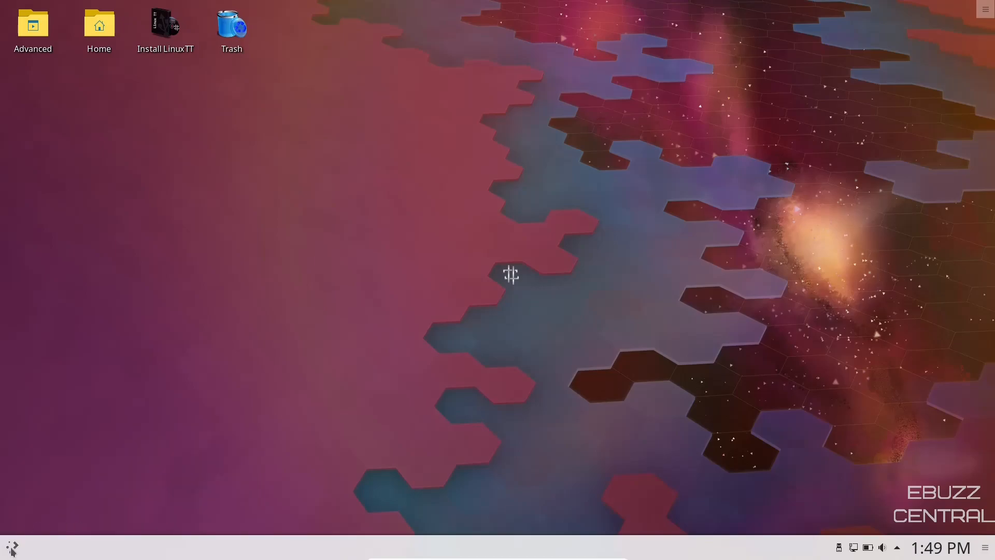
left_click(10, 546)
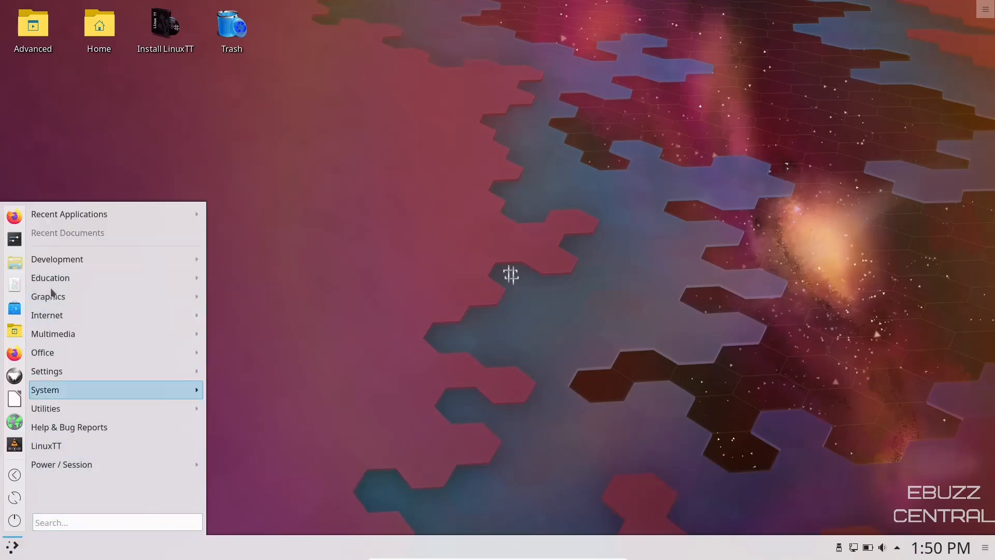
mouse_move(57, 259)
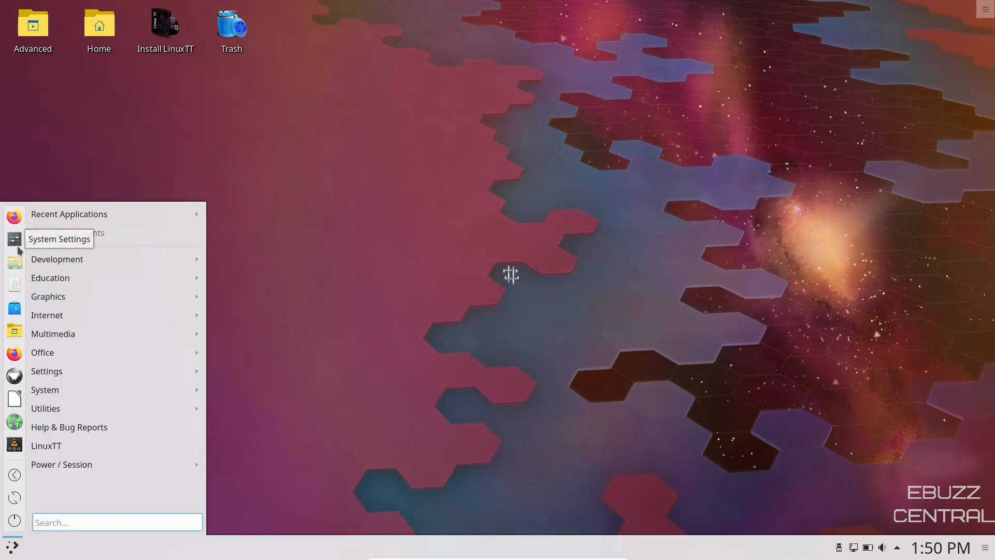
- Apply the Breeze Dark theme from System Settings' Look And Feel page
left_click(59, 238)
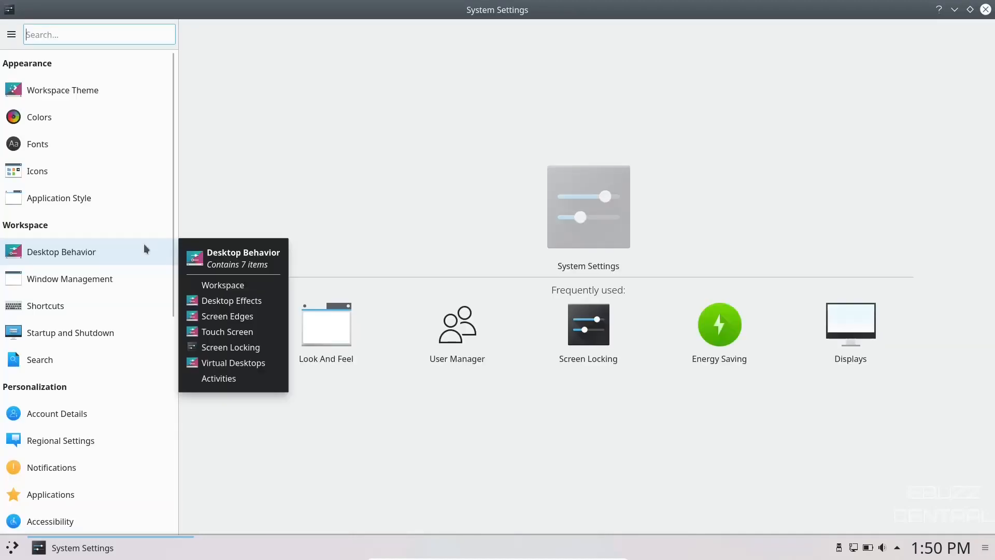
mouse_move(62, 89)
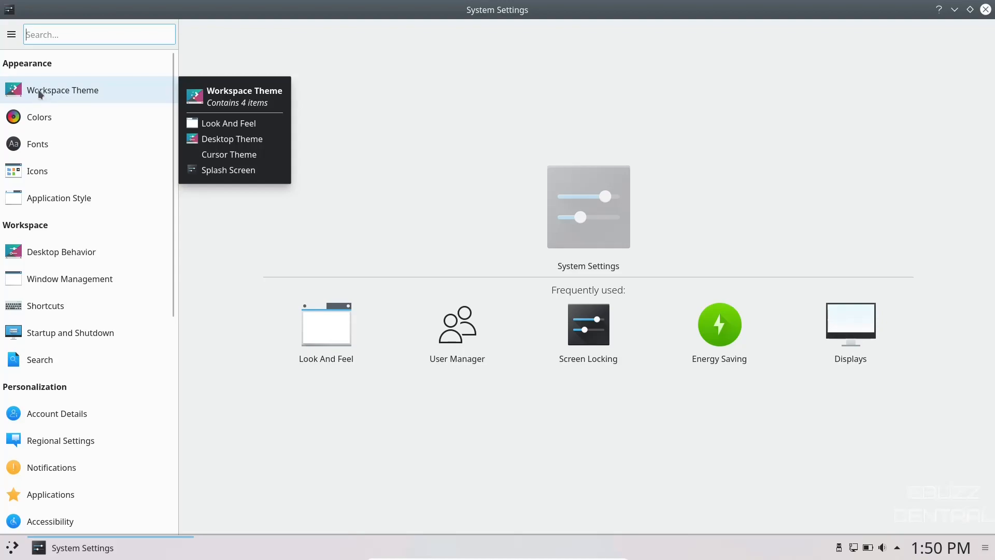
left_click(229, 123)
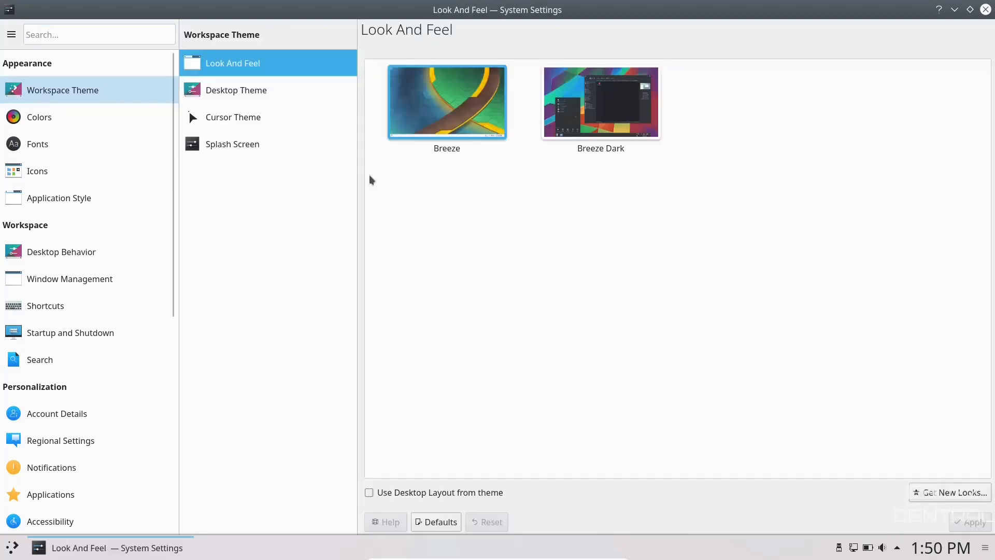
left_click(599, 102)
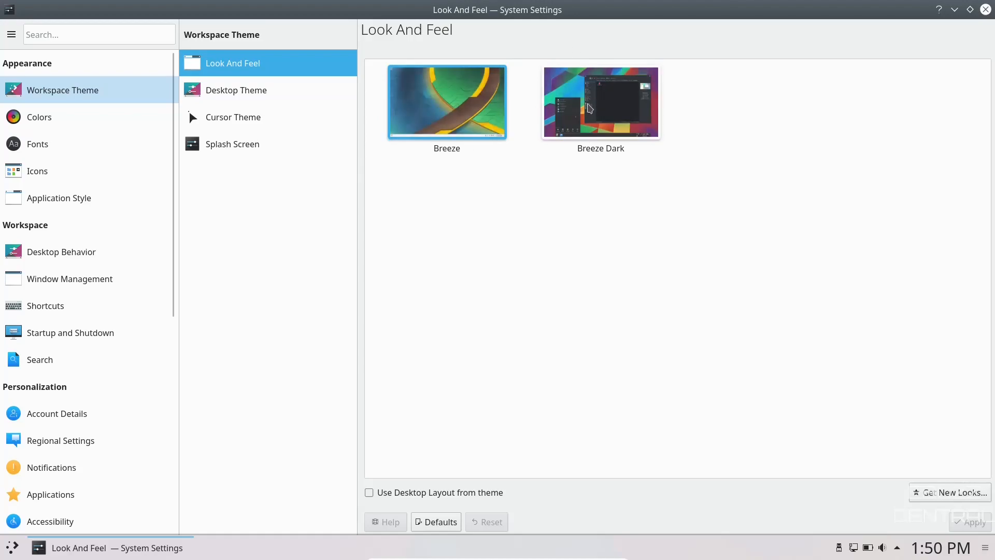
left_click(599, 102)
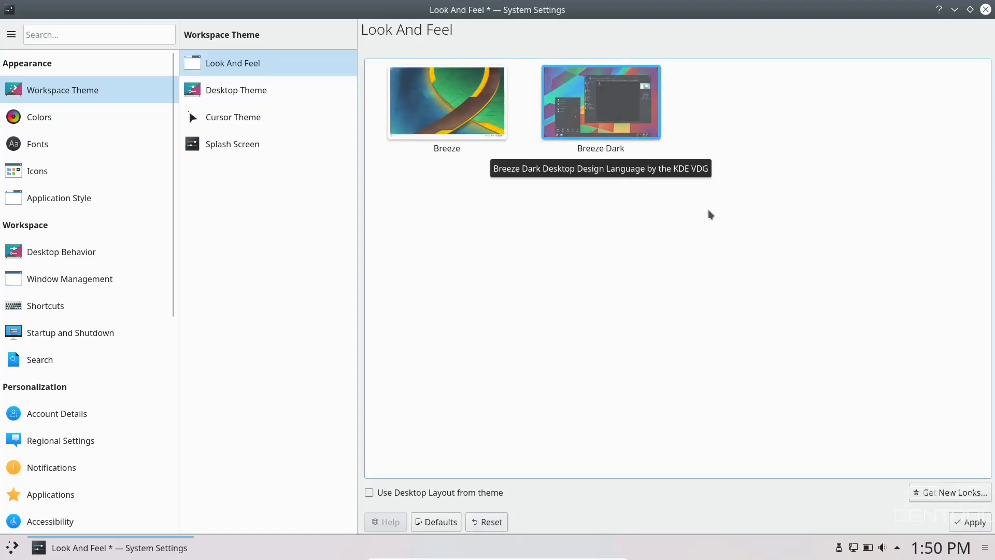
left_click(973, 521)
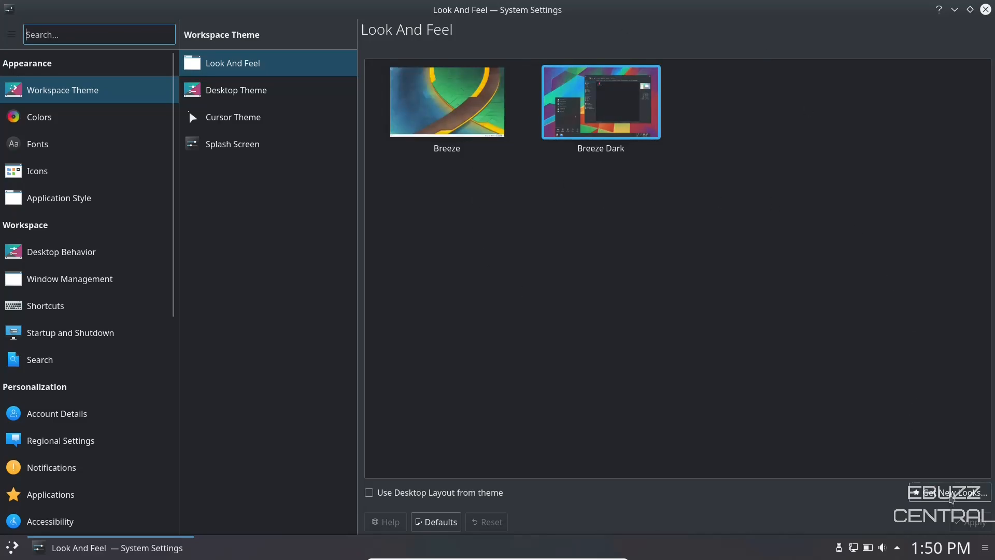
left_click(950, 492)
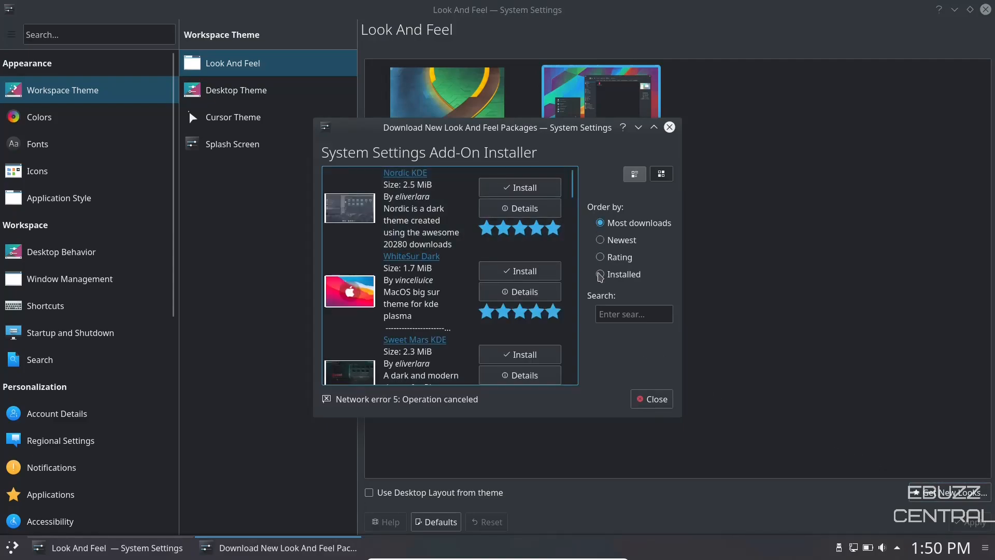
left_click(600, 257)
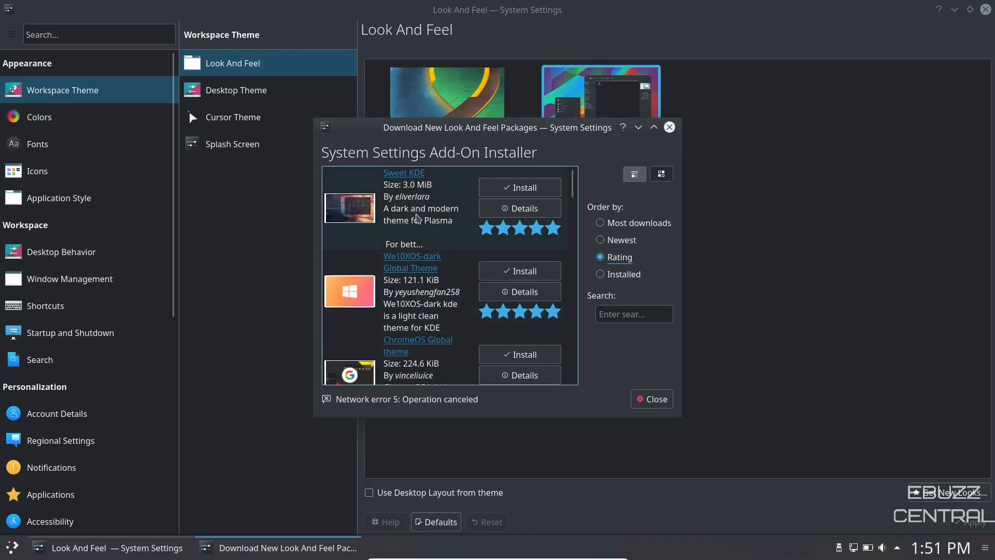
scroll("down", 3)
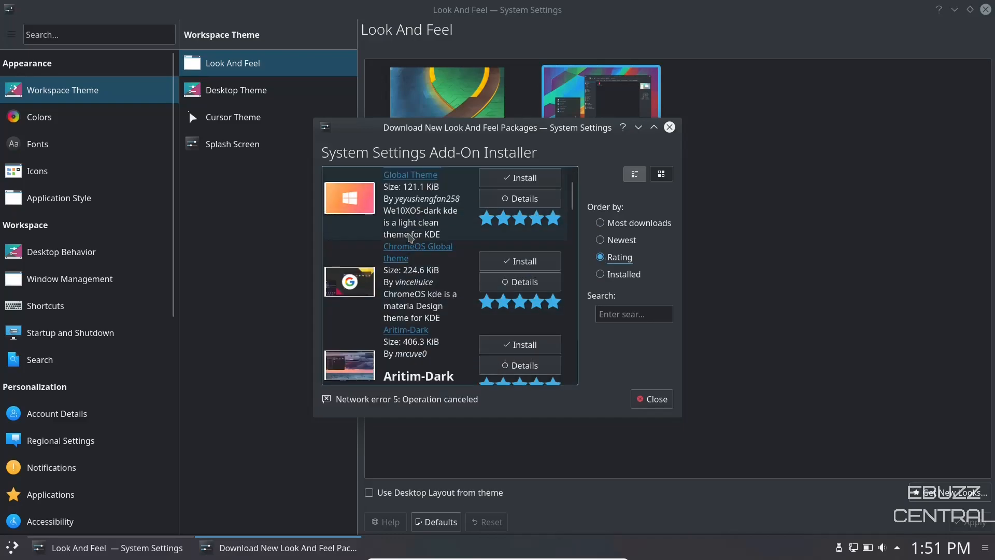
scroll("down", 3)
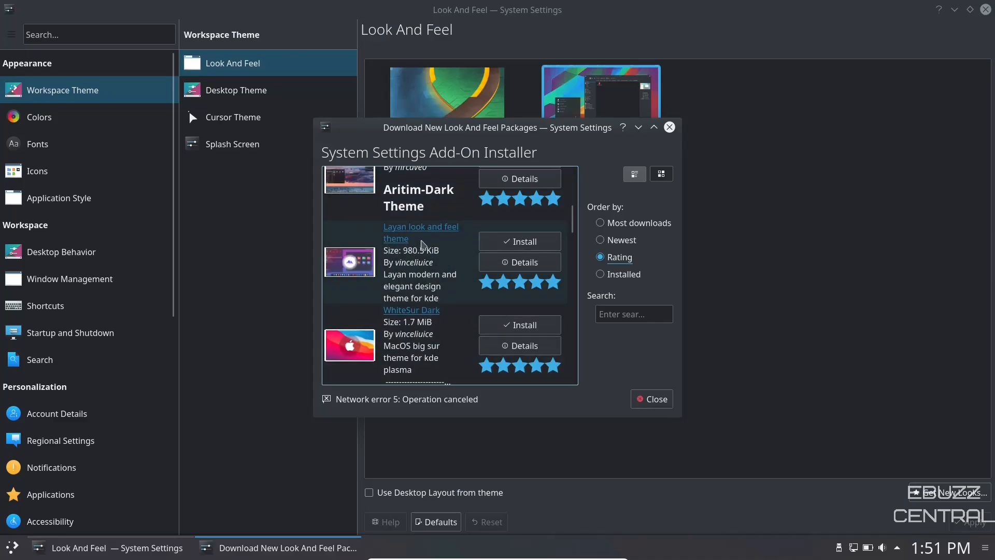
mouse_move(411, 265)
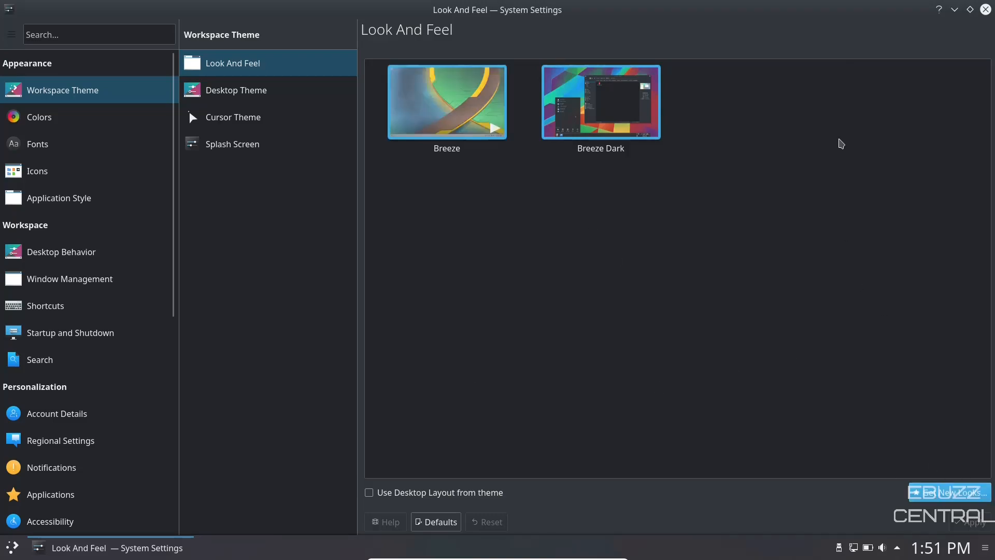
- Select and apply the Oxygen desktop theme, then close the tray popup
left_click(235, 90)
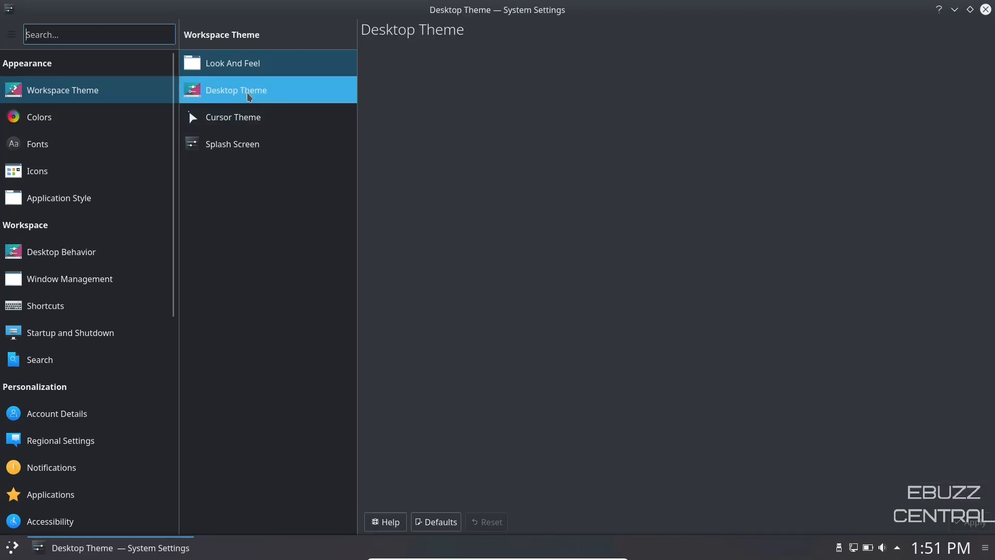
left_click(235, 89)
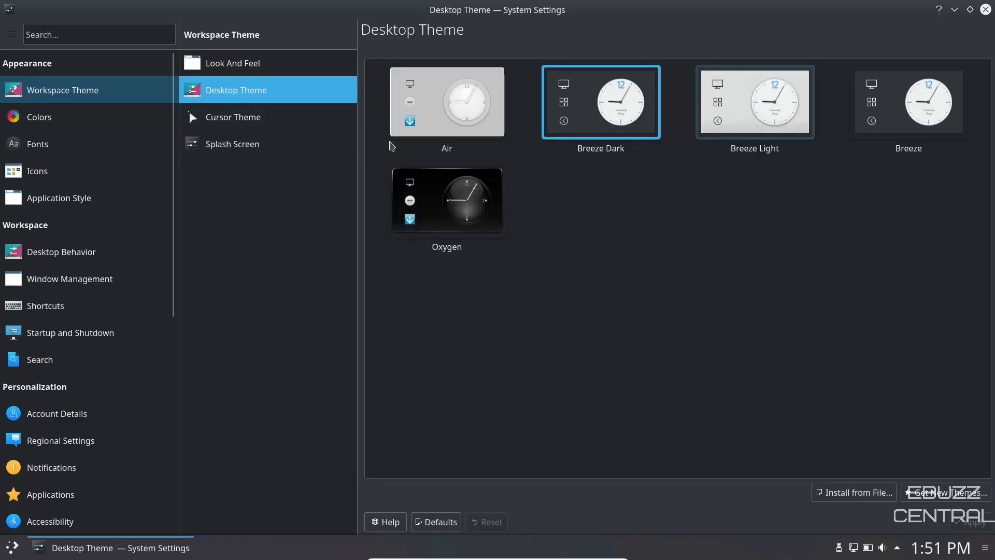
mouse_move(564, 138)
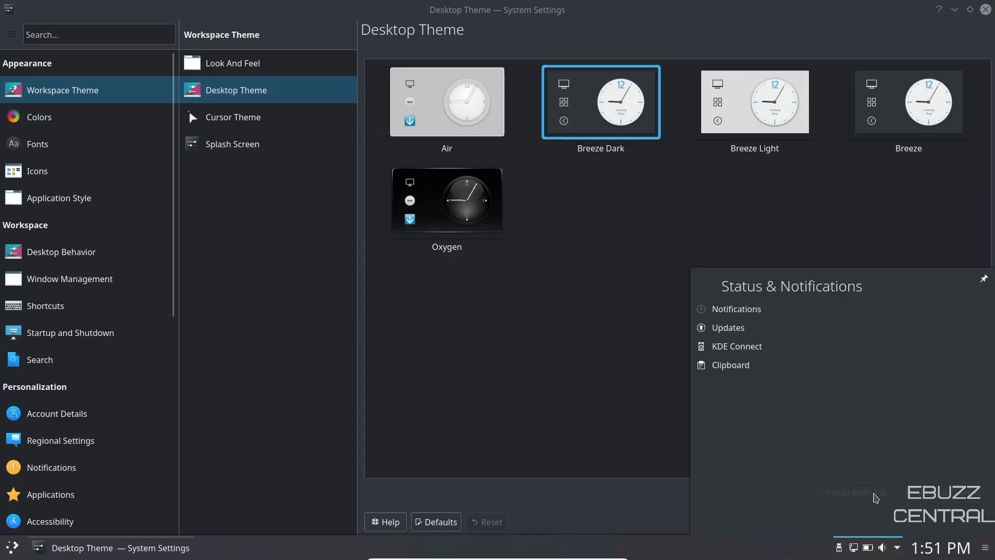
mouse_move(898, 547)
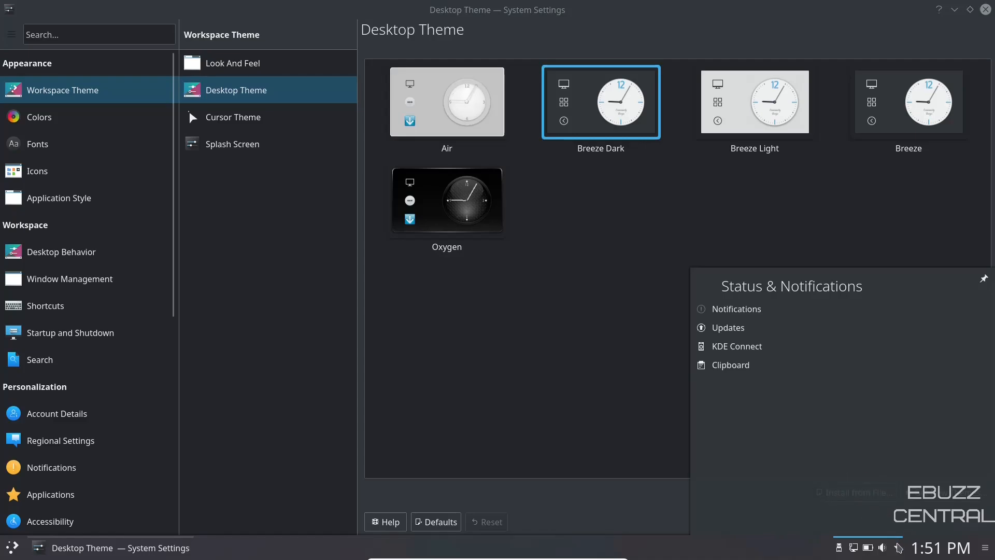
left_click(446, 200)
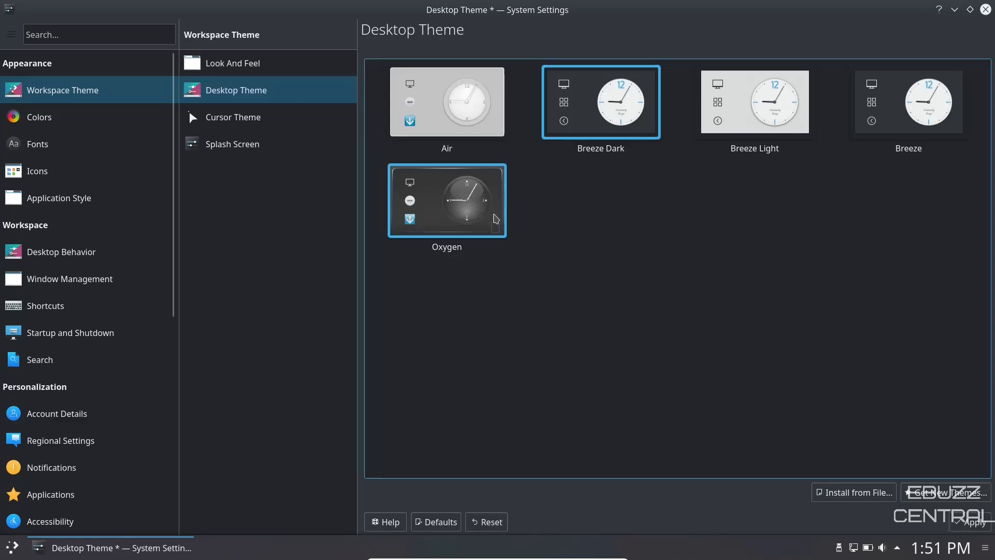
left_click(966, 522)
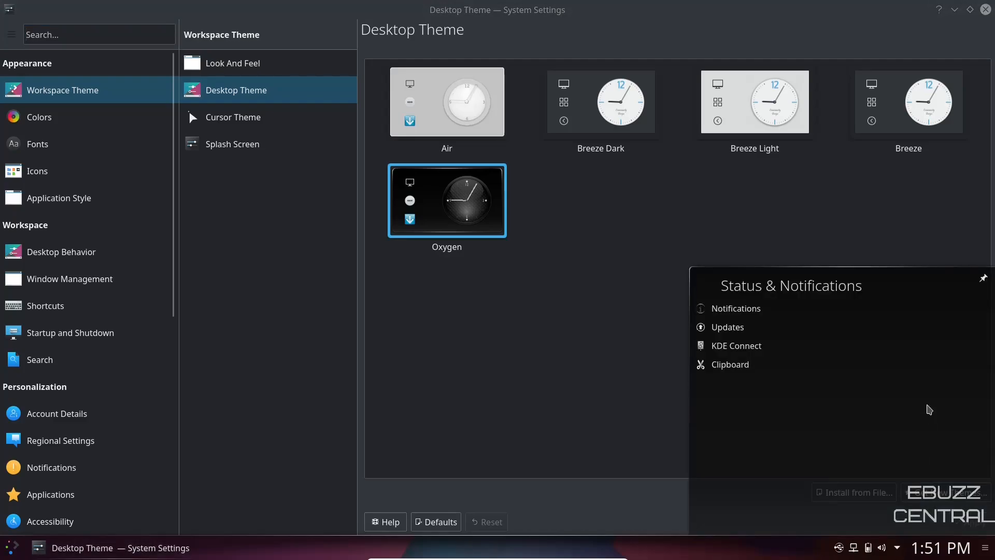
mouse_move(719, 269)
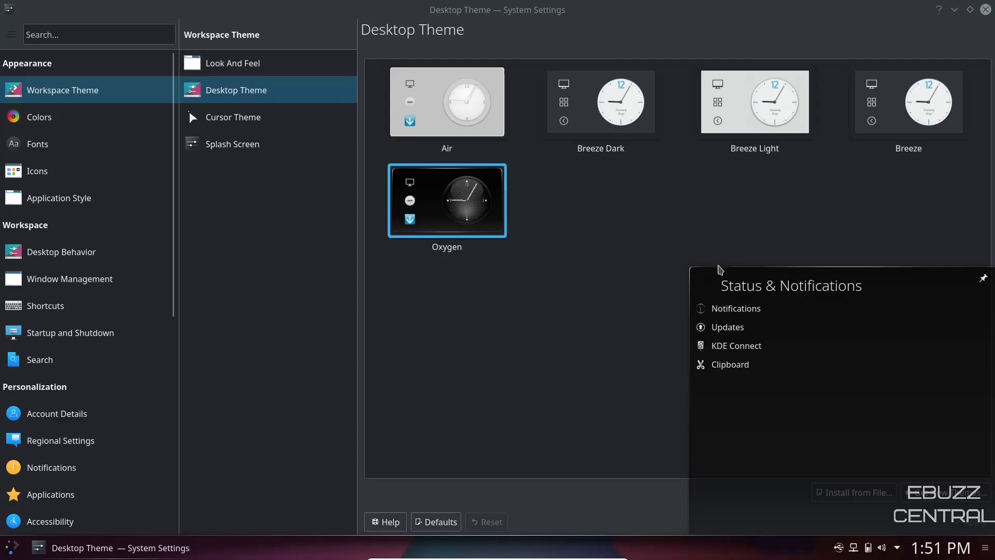
mouse_move(161, 486)
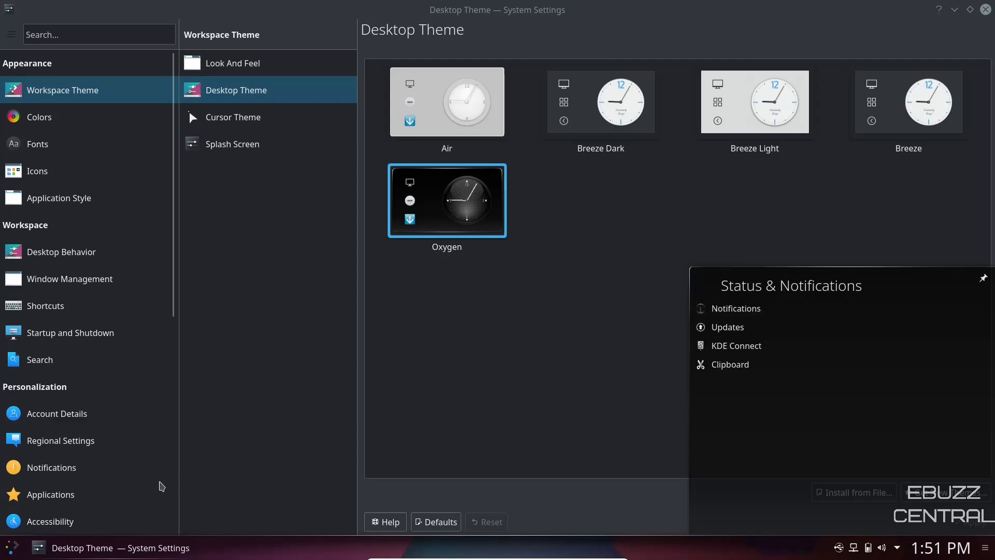
left_click(11, 547)
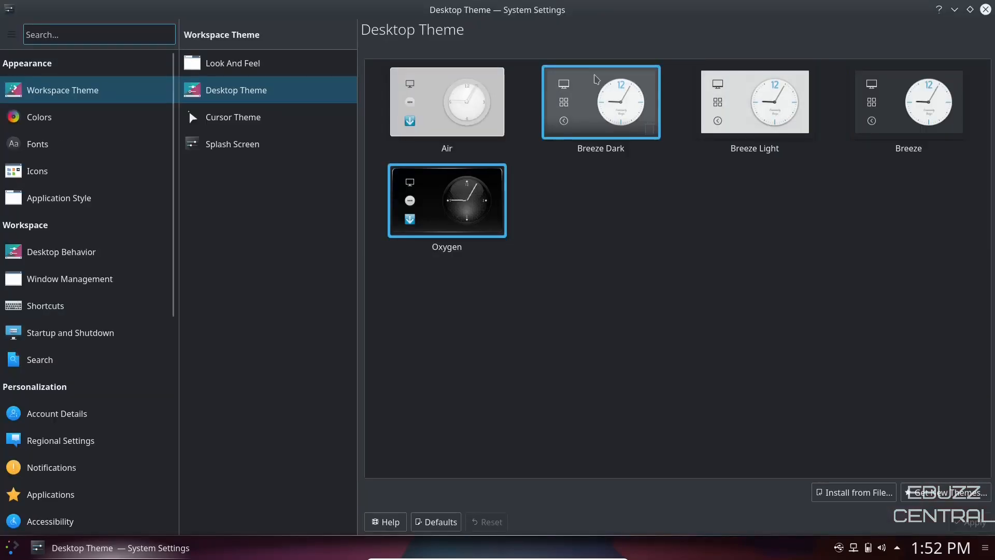
- Step through the Cursor Theme, Splash Screen and Colors pages to reach Fonts
left_click(233, 117)
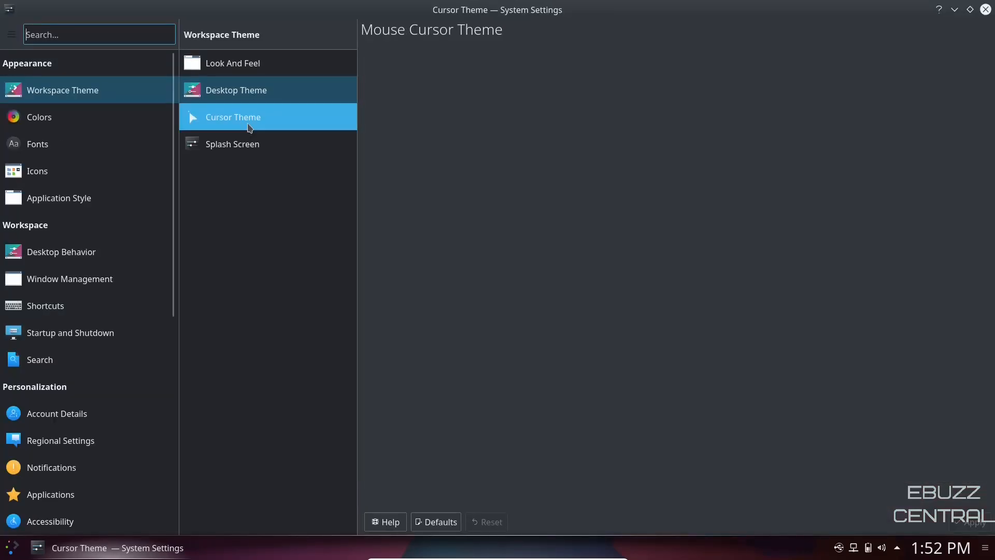
left_click(233, 143)
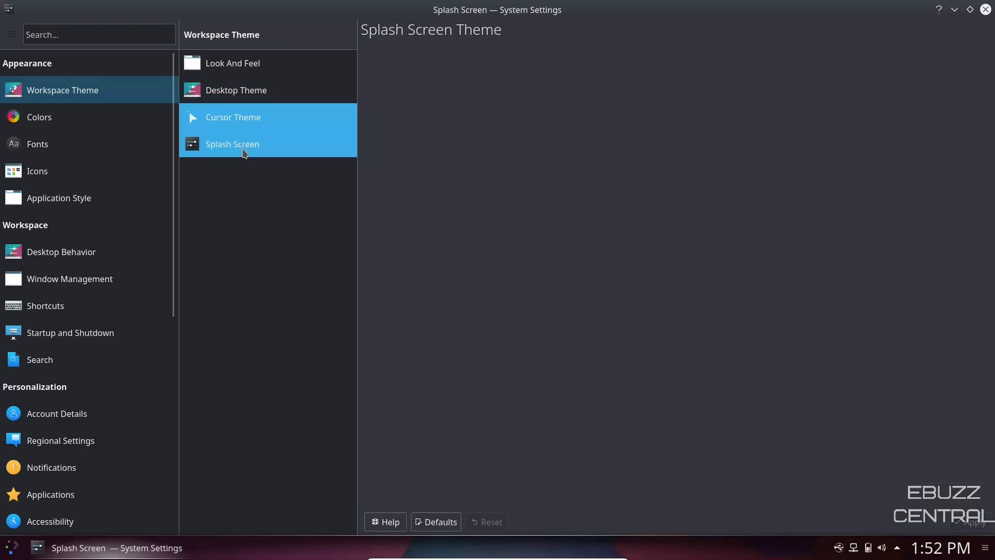
left_click(39, 116)
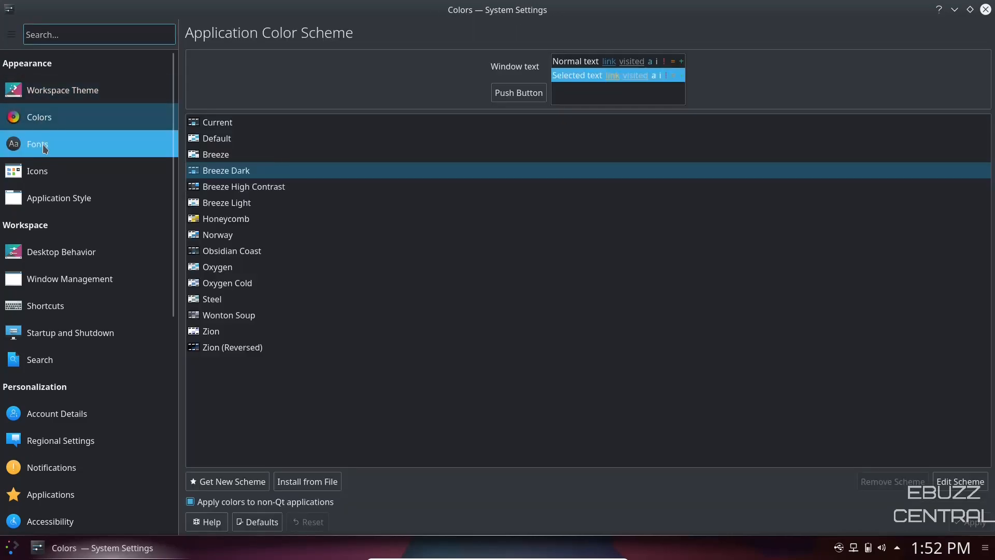
left_click(37, 143)
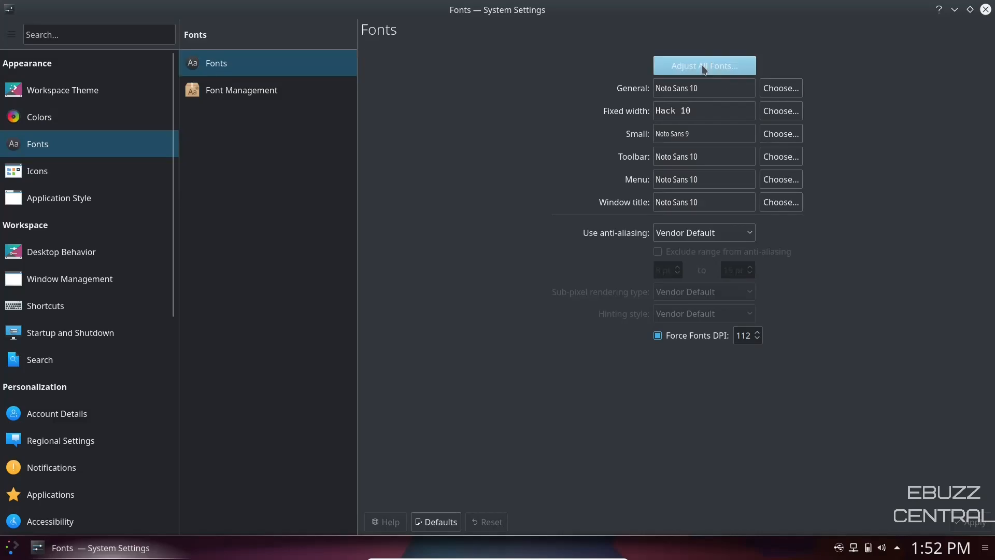
- Use Adjust All Fonts to set every font to size 12 and confirm the notice
left_click(703, 65)
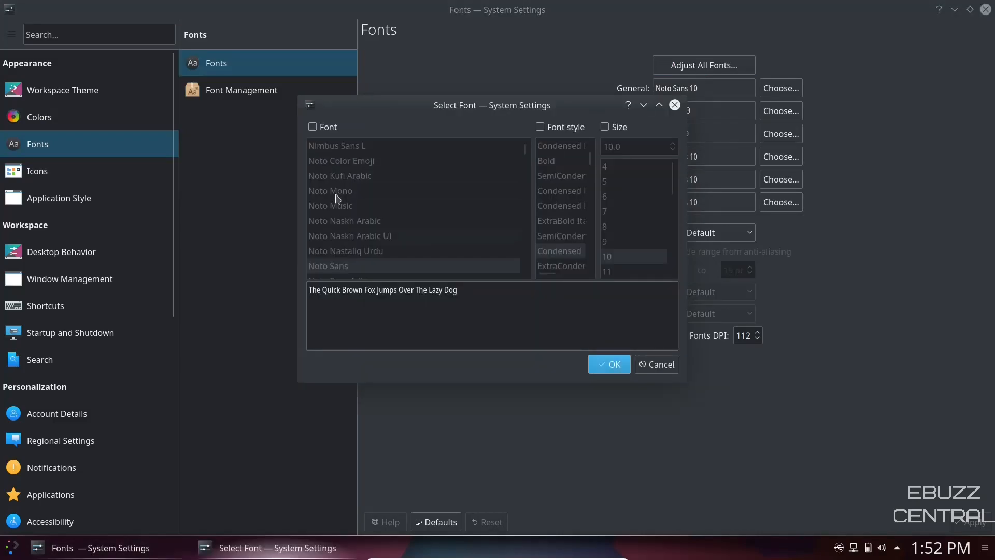
left_click(328, 265)
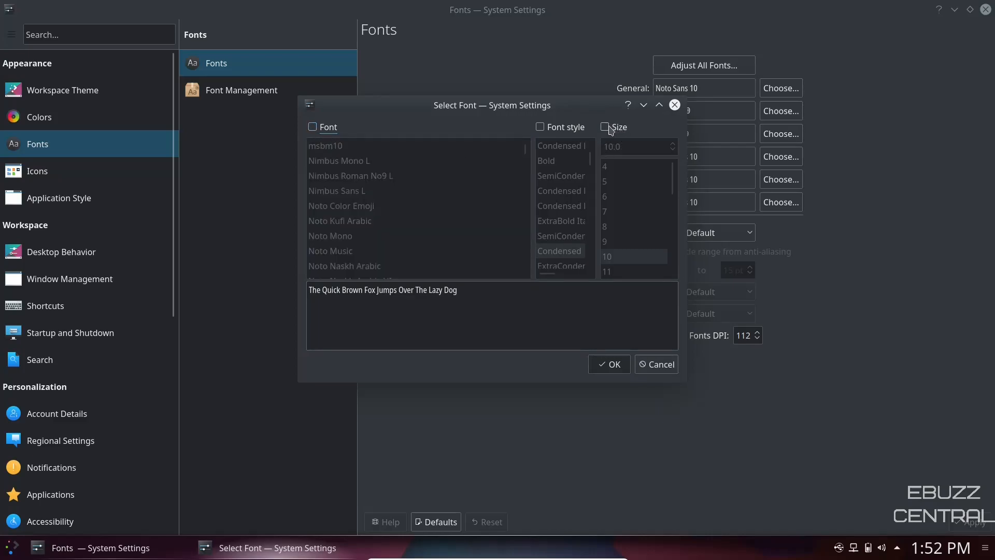
left_click(605, 126)
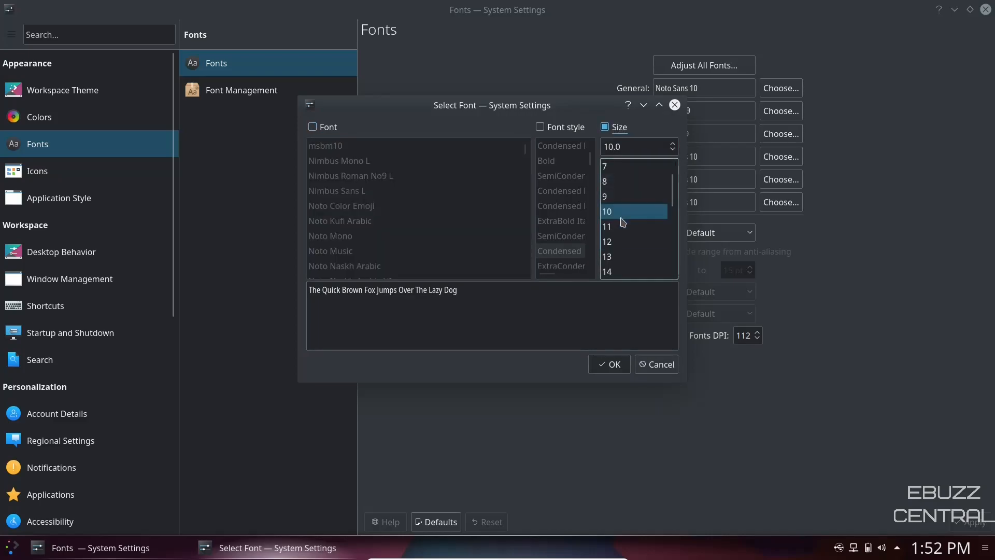
left_click(606, 241)
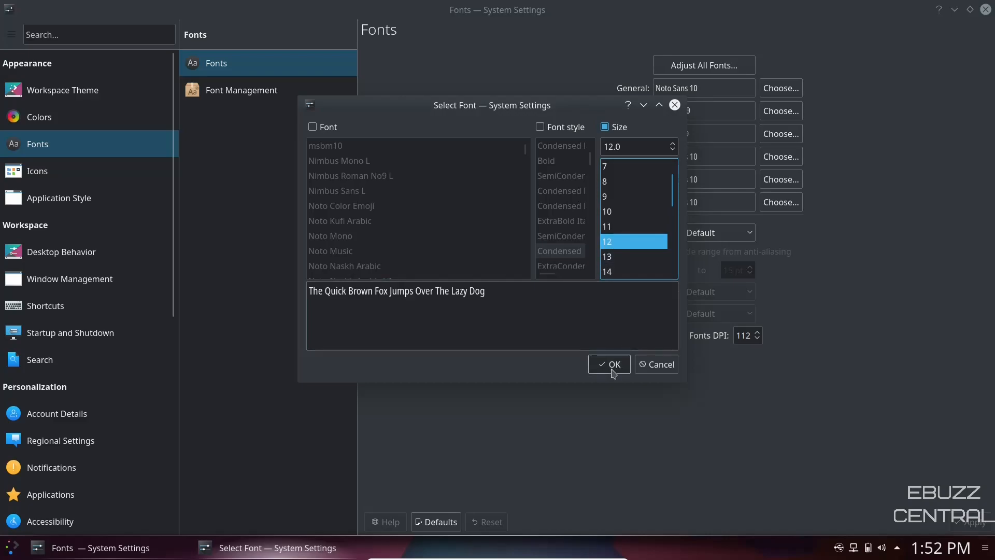
left_click(608, 364)
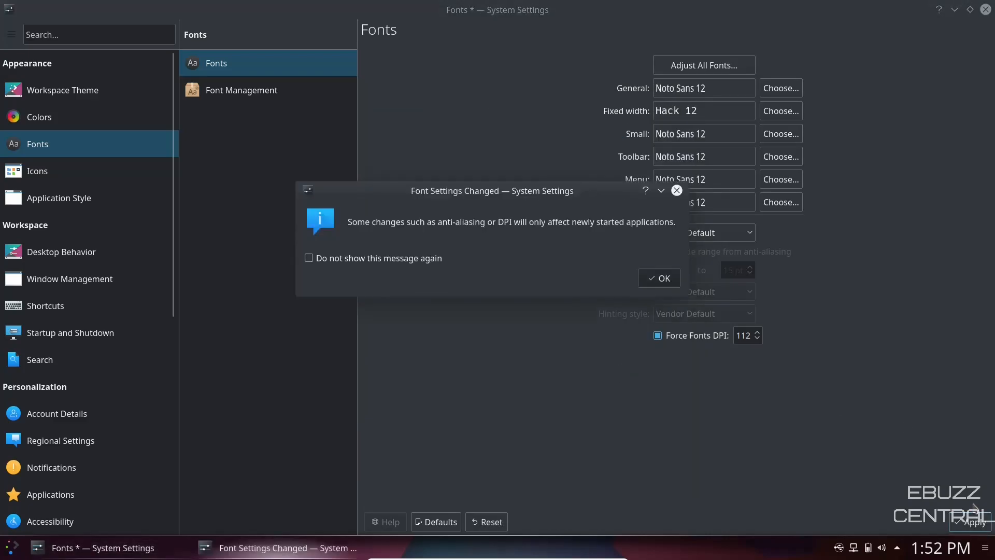
left_click(658, 278)
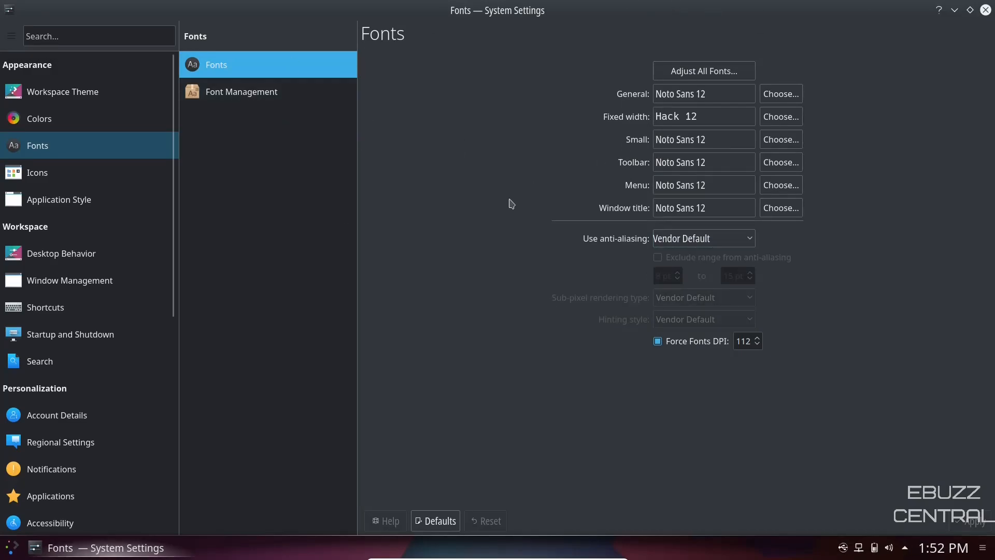
mouse_move(323, 253)
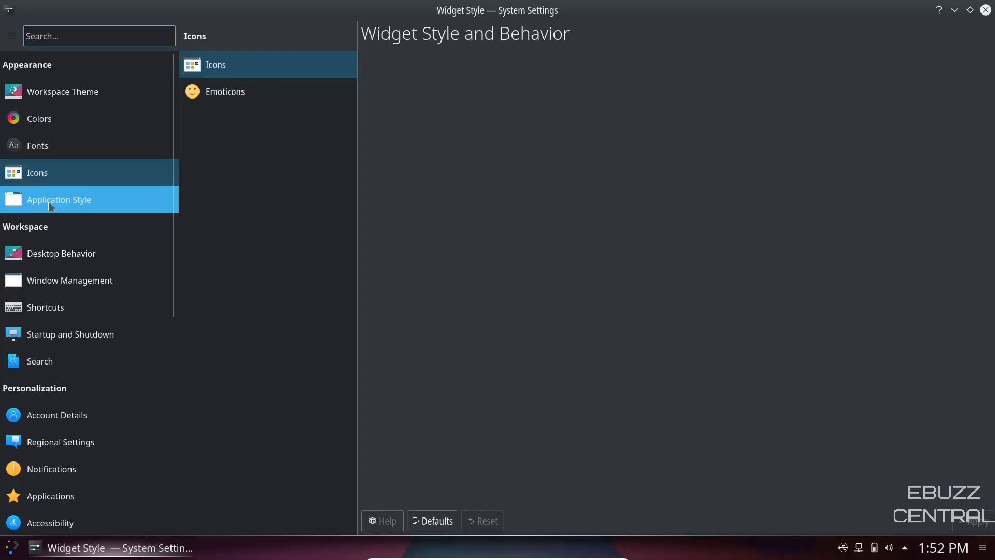
- Open Application Style, showing the Breeze widget style, and scroll the sidebar categories
left_click(58, 199)
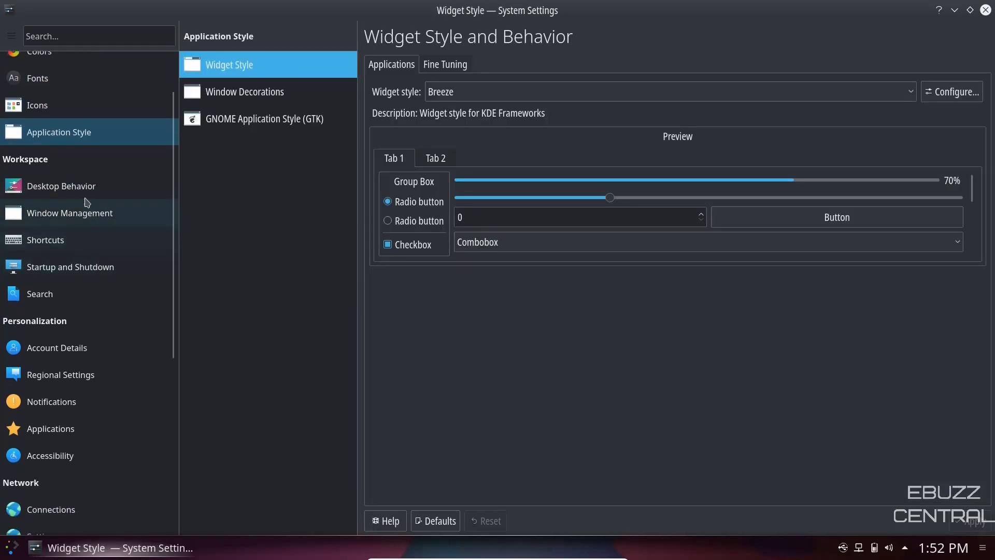
scroll("down", 3)
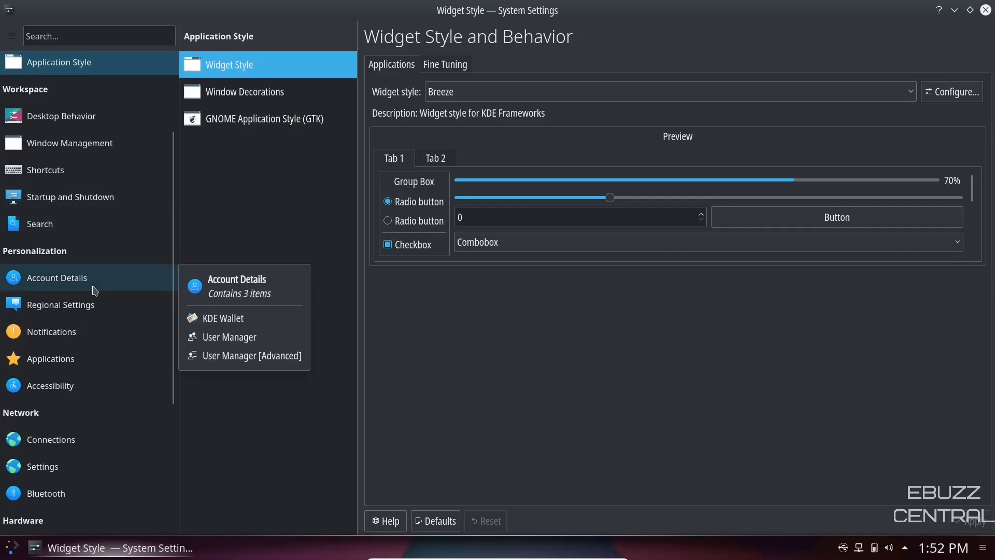
scroll("down", 3)
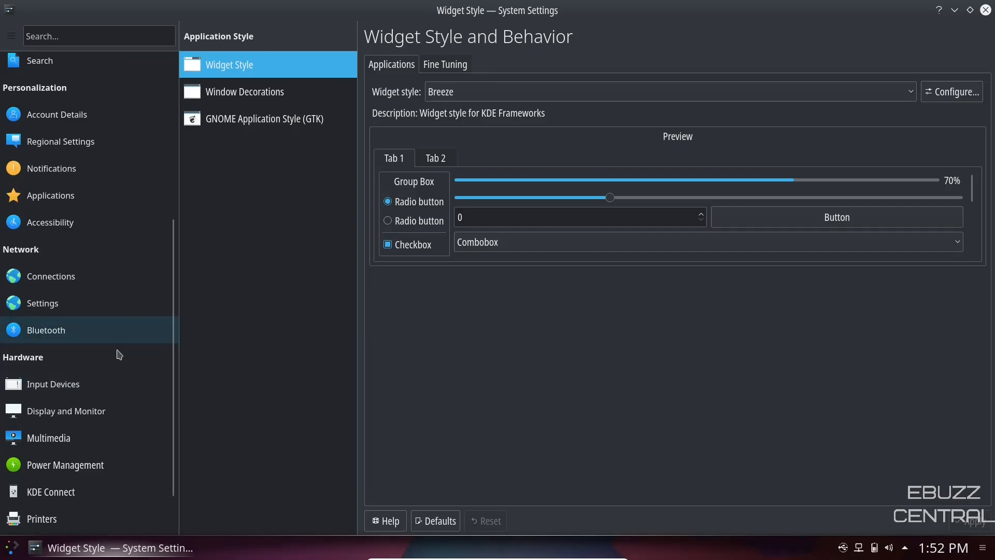
scroll("down", 3)
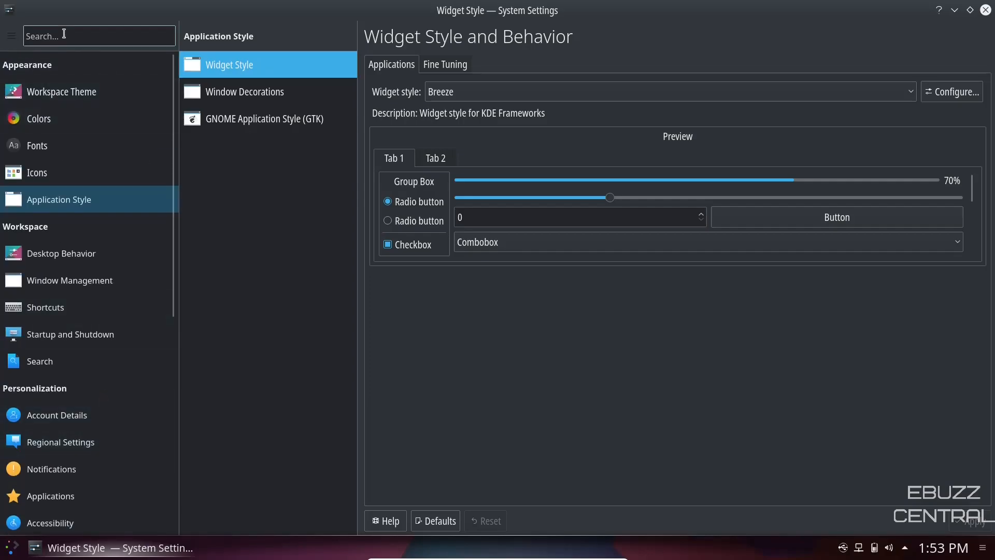
scroll("down", 3)
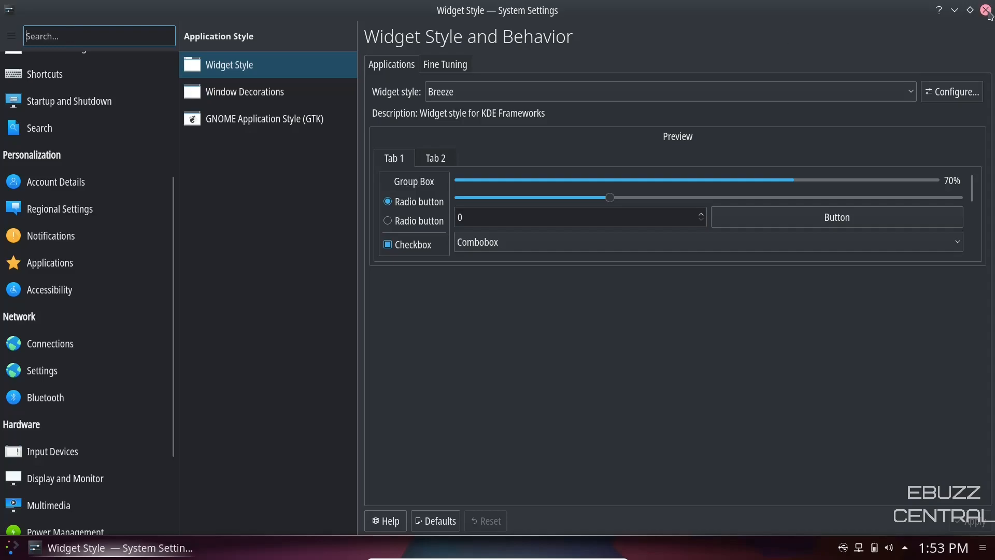
- Close System Settings and open About System showing Debian 10 and Plasma 5.14.5
left_click(986, 9)
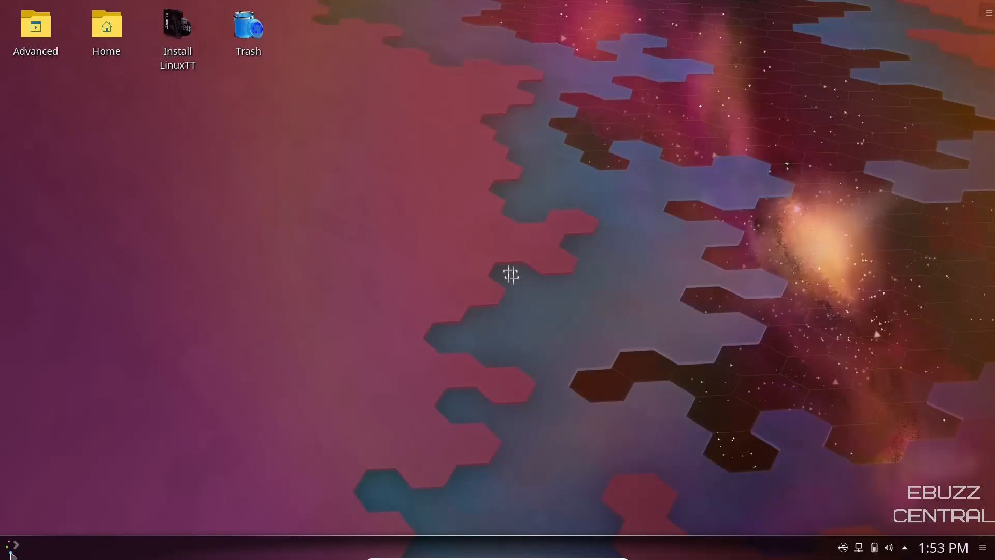
left_click(11, 546)
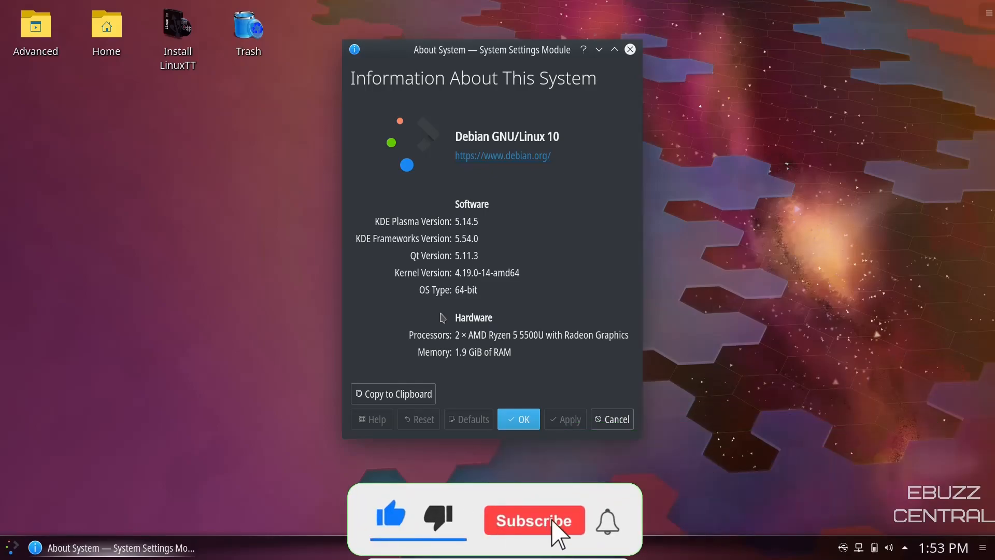
left_click(534, 520)
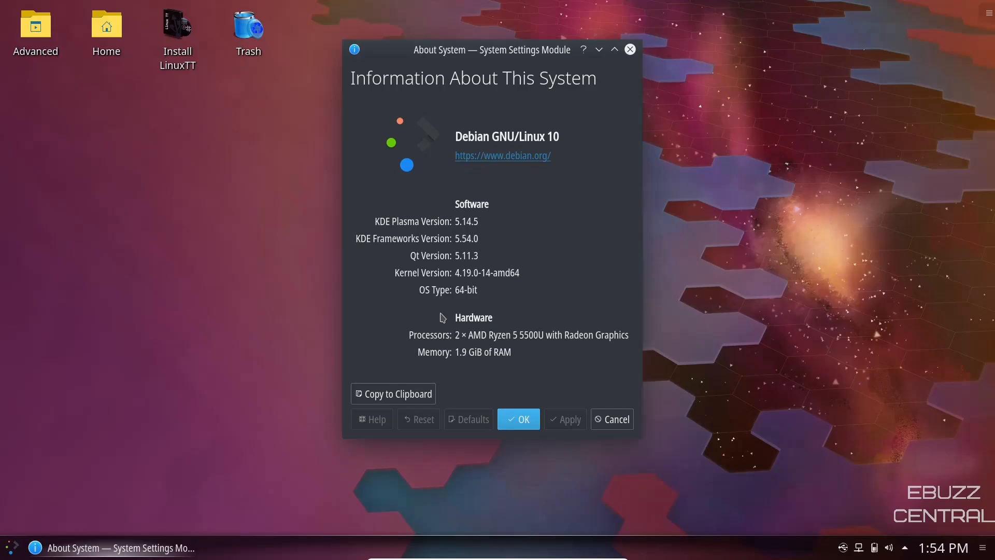
mouse_move(629, 49)
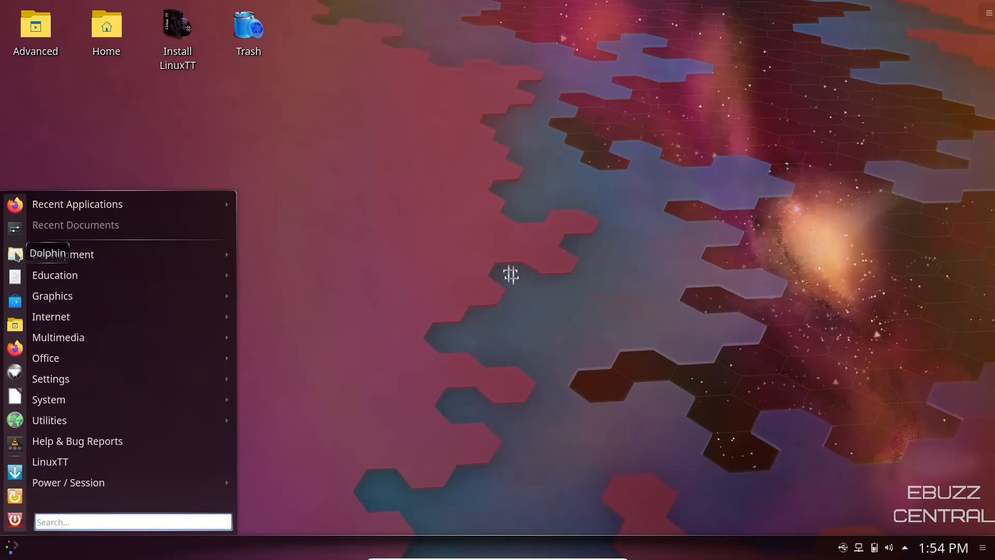
- Set Dolphin's Places icons to Large (32x32), try folder icon sizes 64, 32, 208px, then close Dolphin
left_click(47, 254)
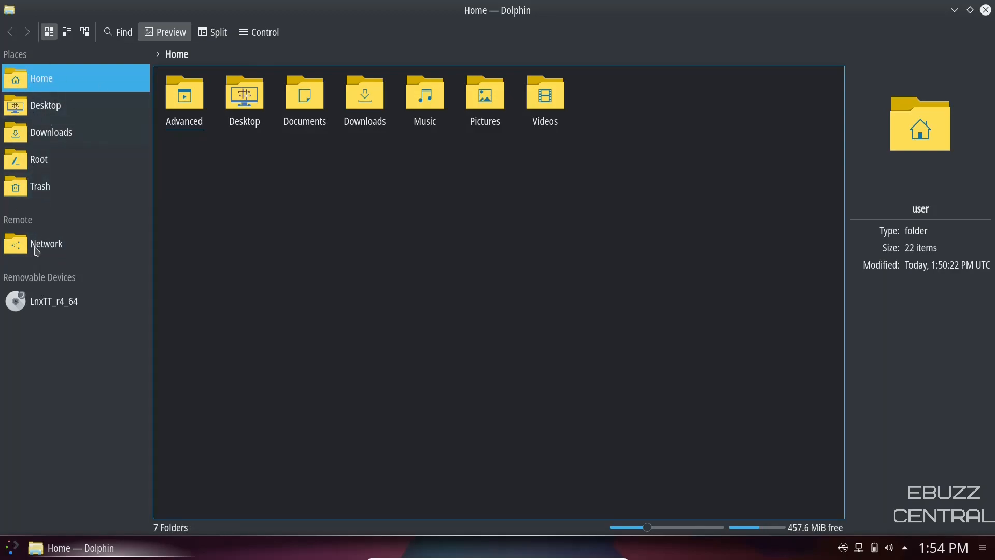
mouse_move(47, 79)
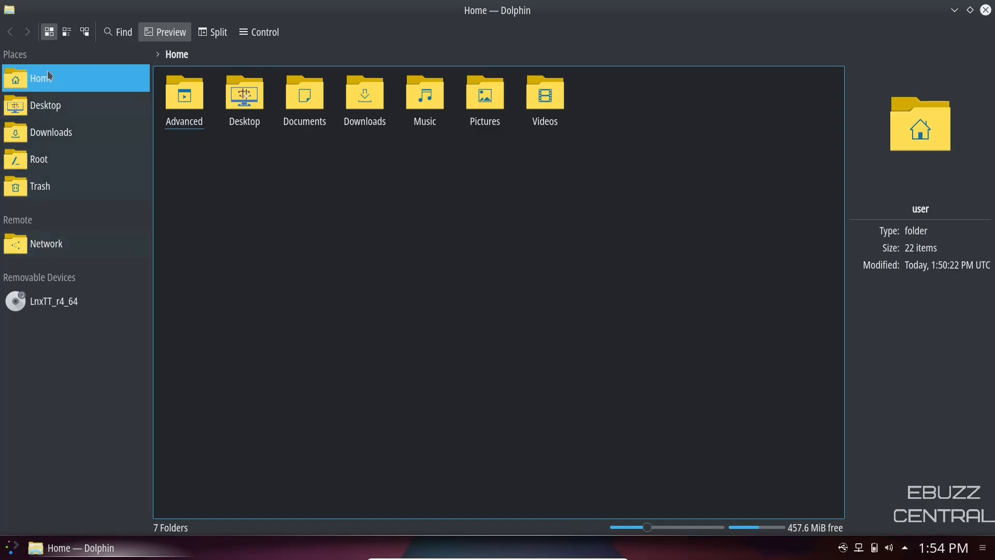
mouse_move(29, 435)
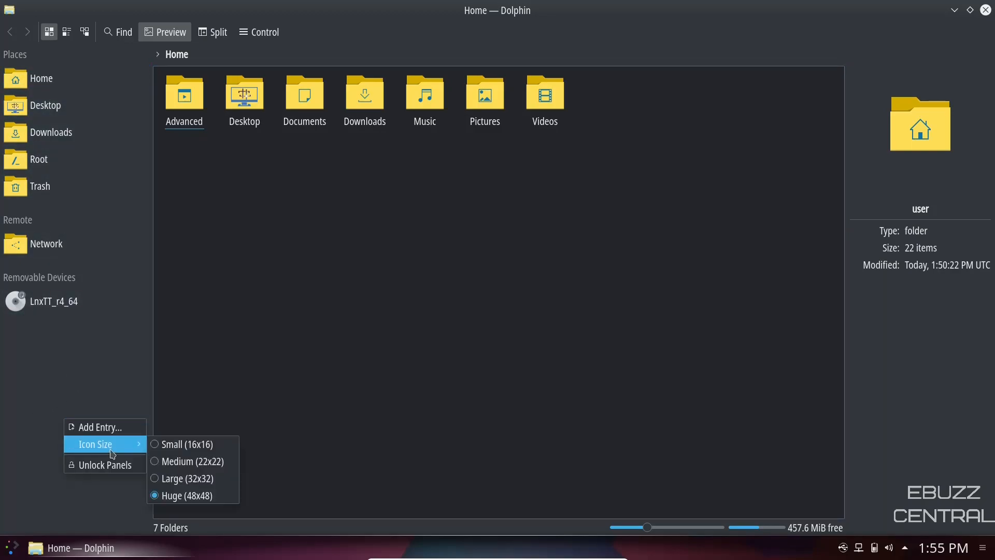
mouse_move(189, 478)
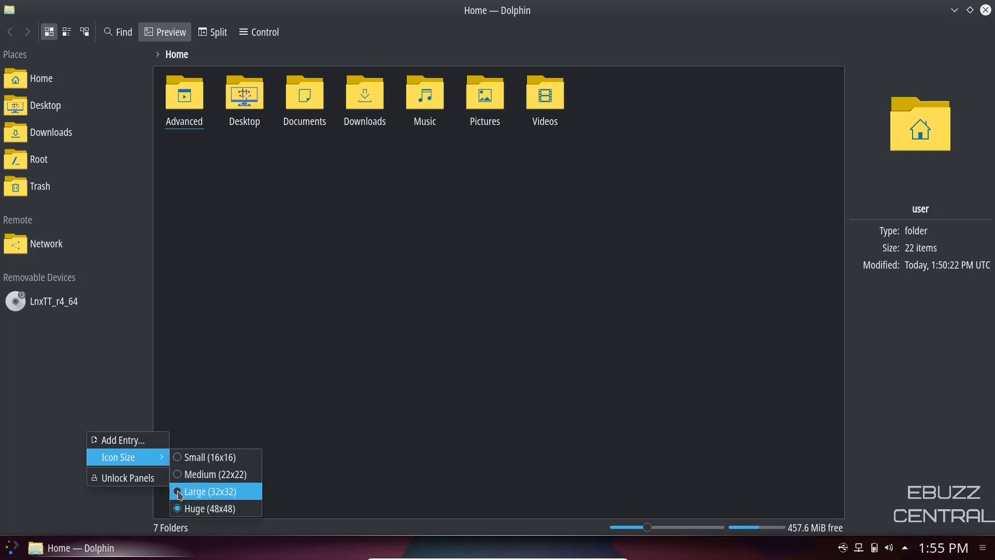
left_click(211, 491)
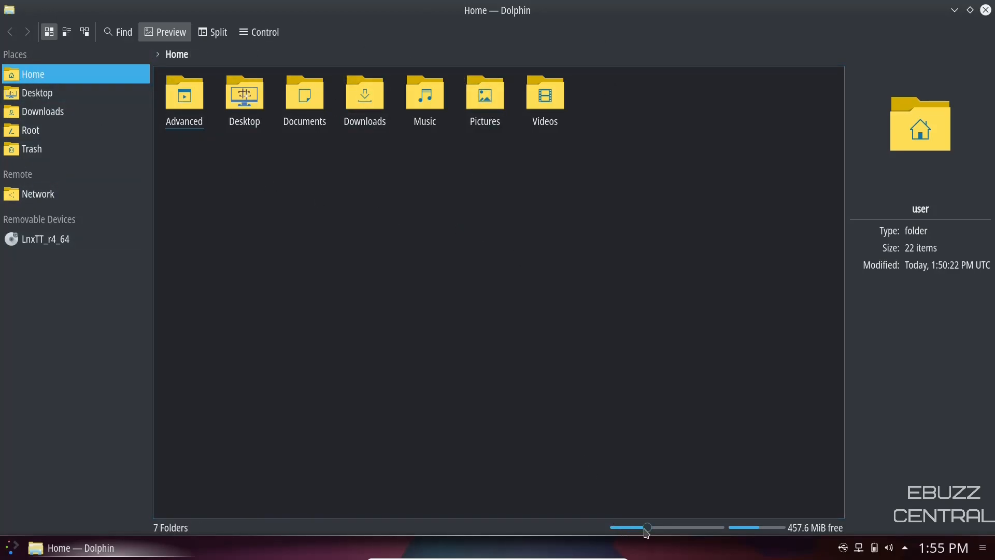
left_click_drag(648, 527, 641, 526)
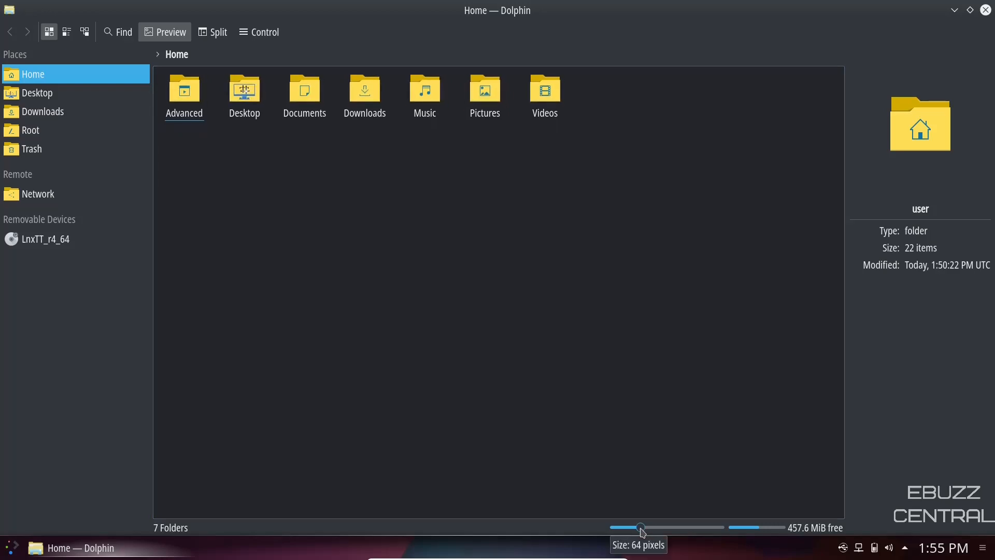
left_click_drag(641, 526, 627, 527)
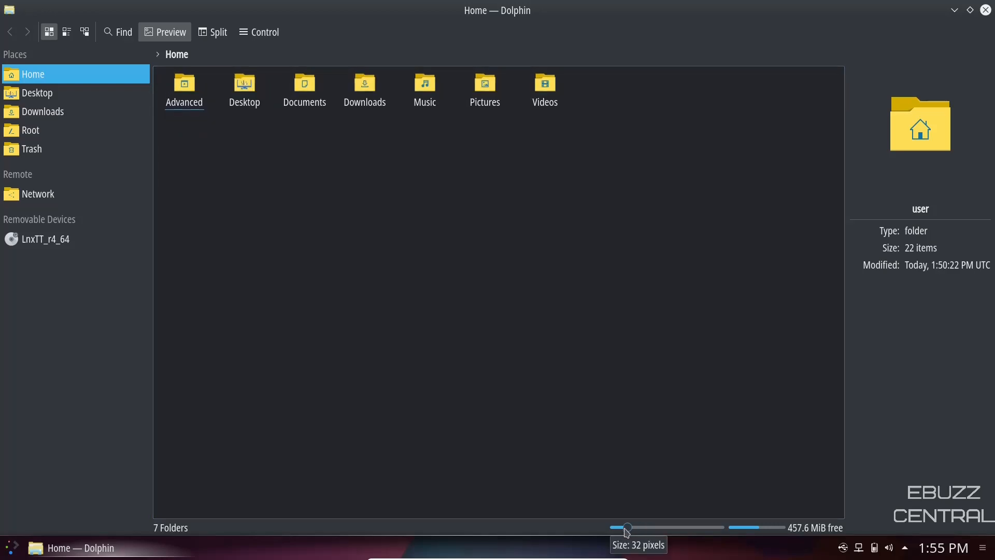
left_click_drag(627, 526, 700, 526)
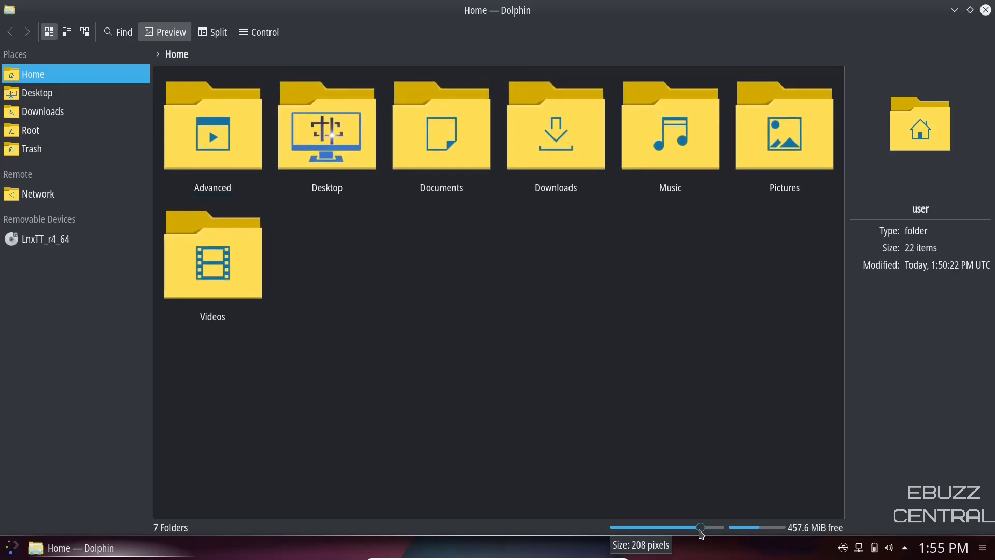
left_click_drag(700, 527, 647, 526)
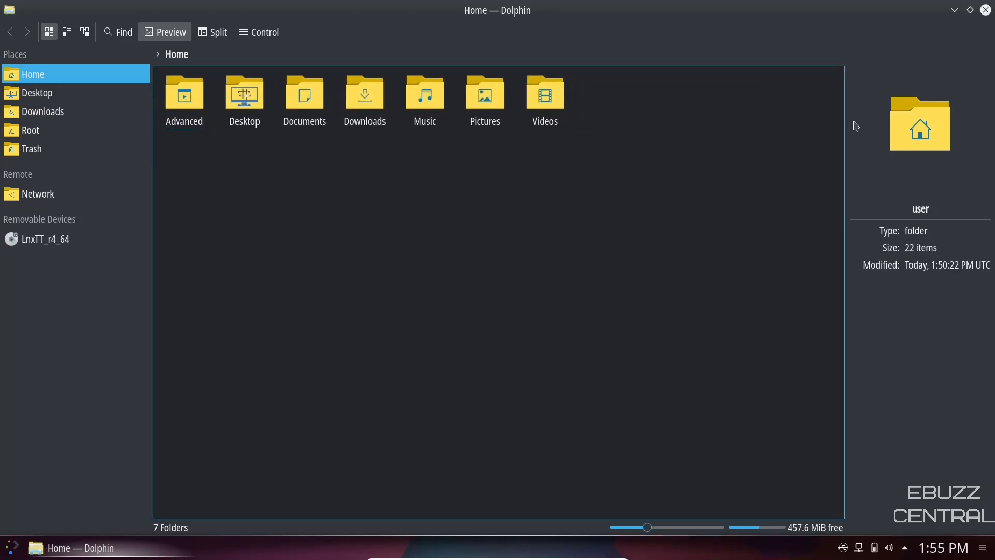
left_click(11, 547)
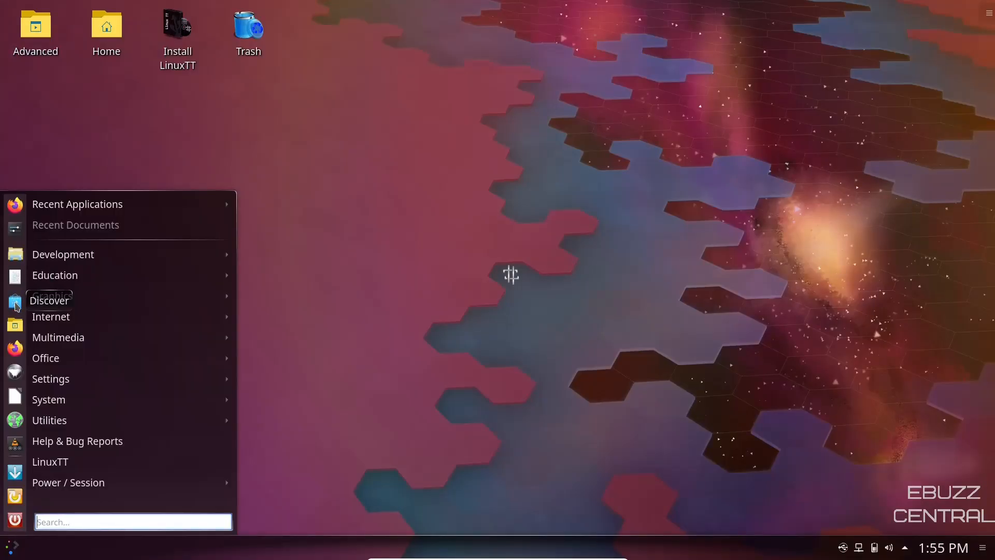
- Browse Discover's Applications list, open the Multimedia category, and type kdenlive
left_click(49, 300)
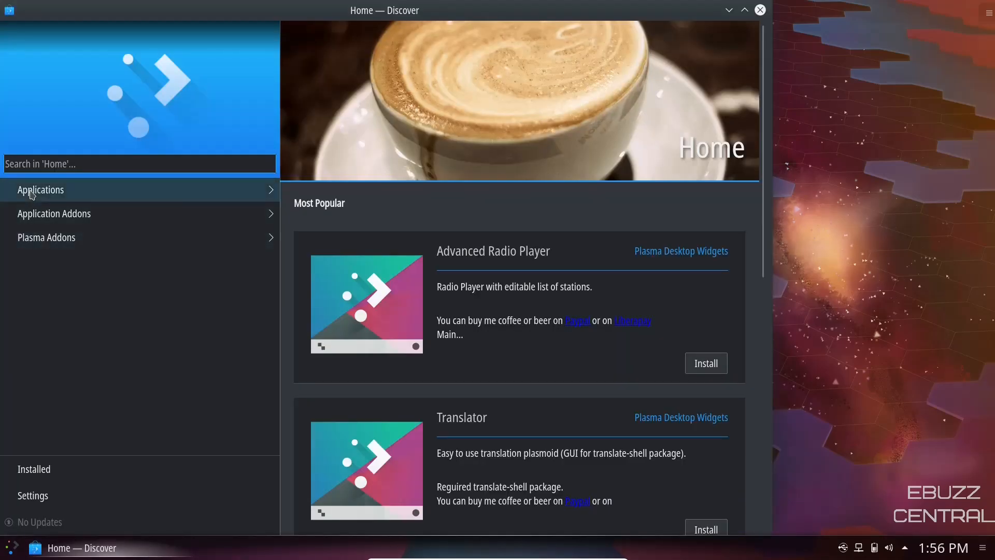
mouse_move(54, 213)
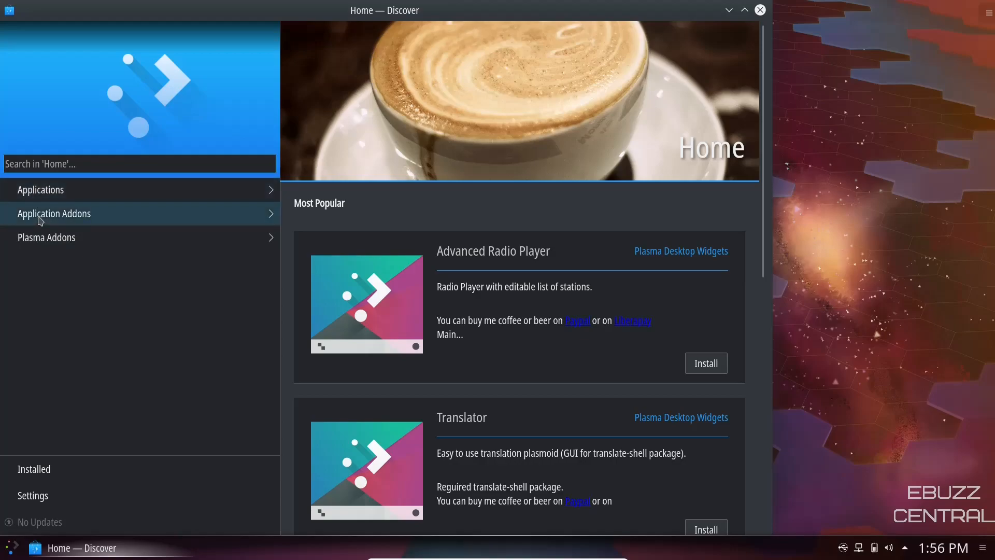
mouse_move(44, 193)
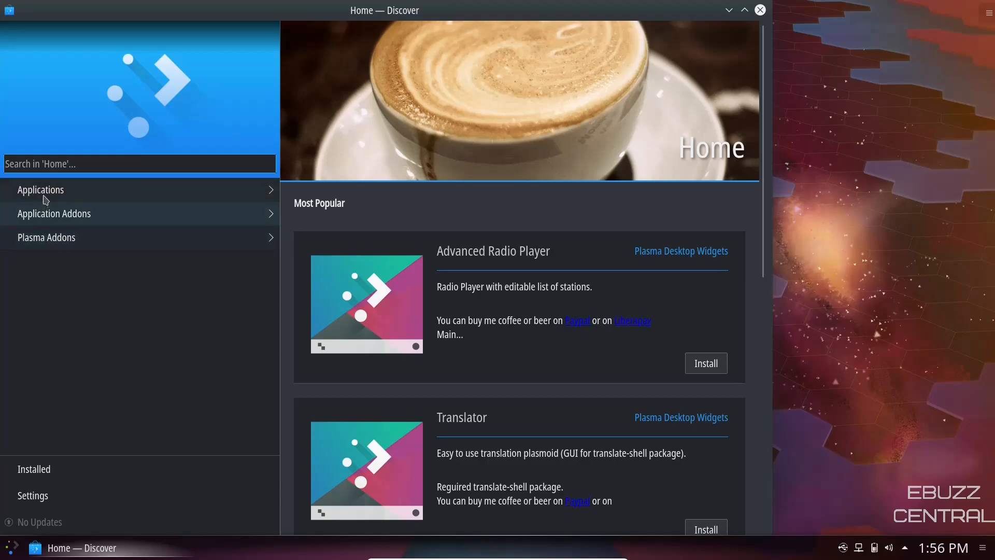
left_click(41, 189)
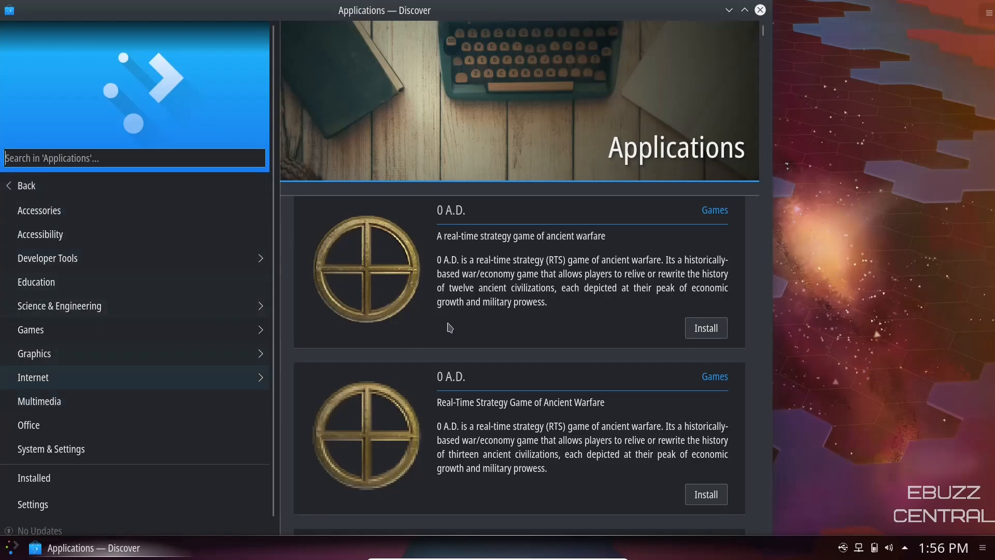
scroll("down", 3)
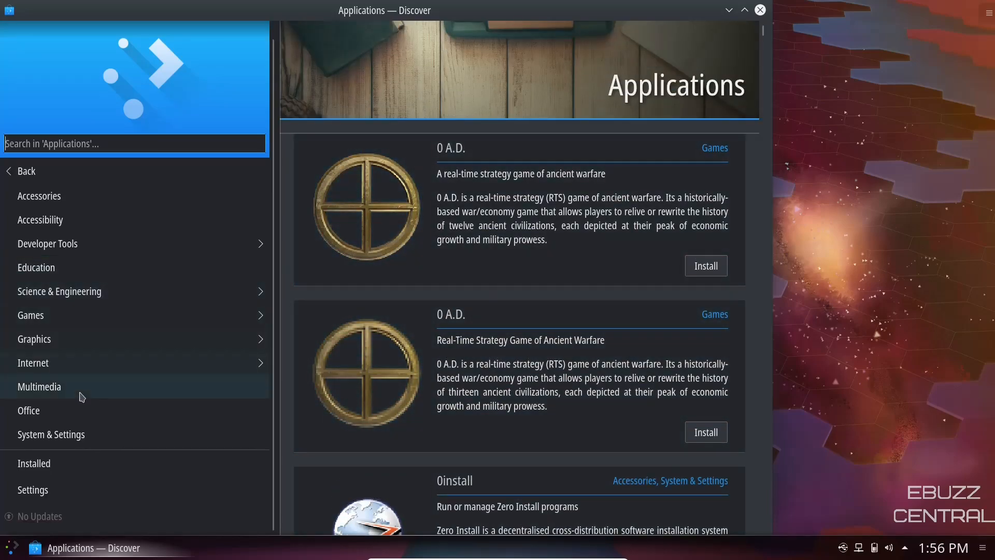
left_click(40, 387)
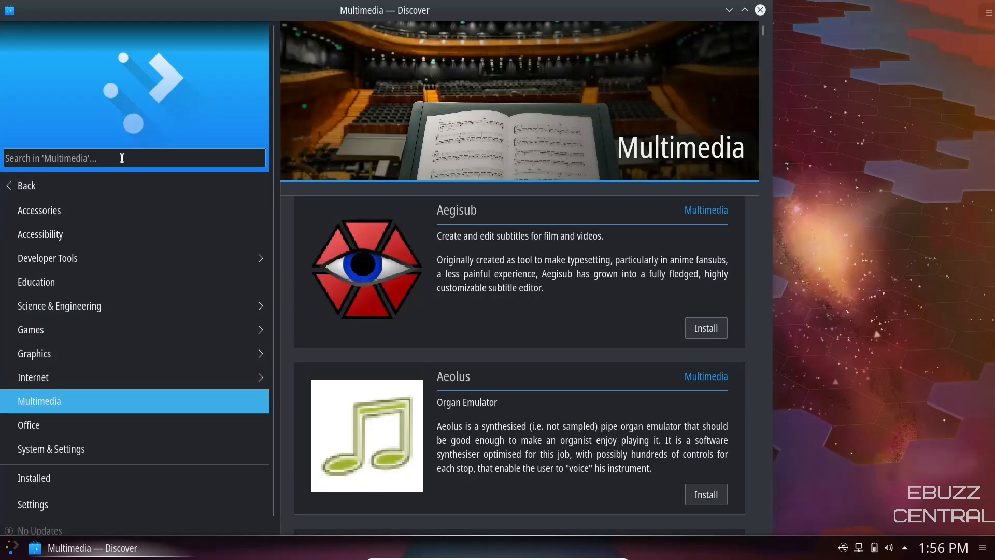
type("kdenlive")
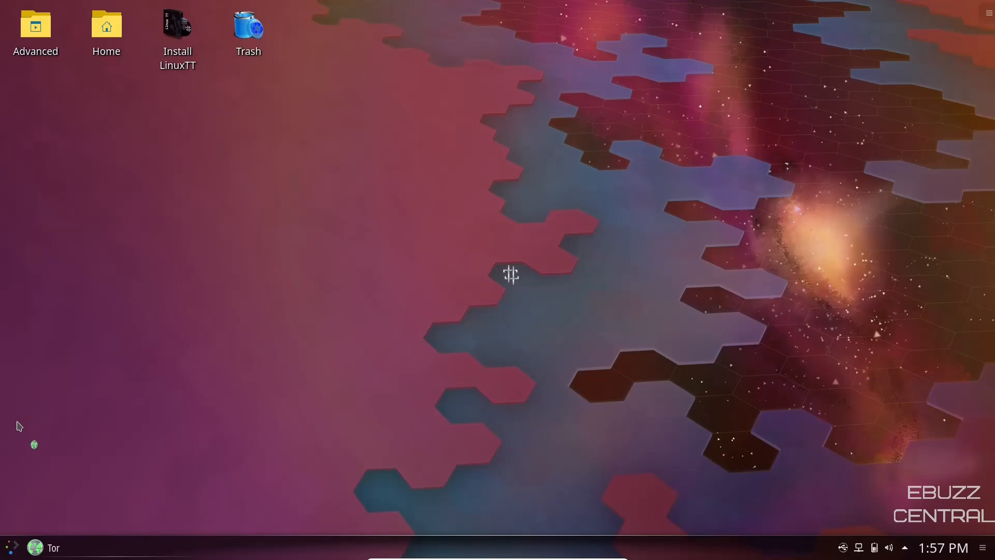
mouse_move(283, 405)
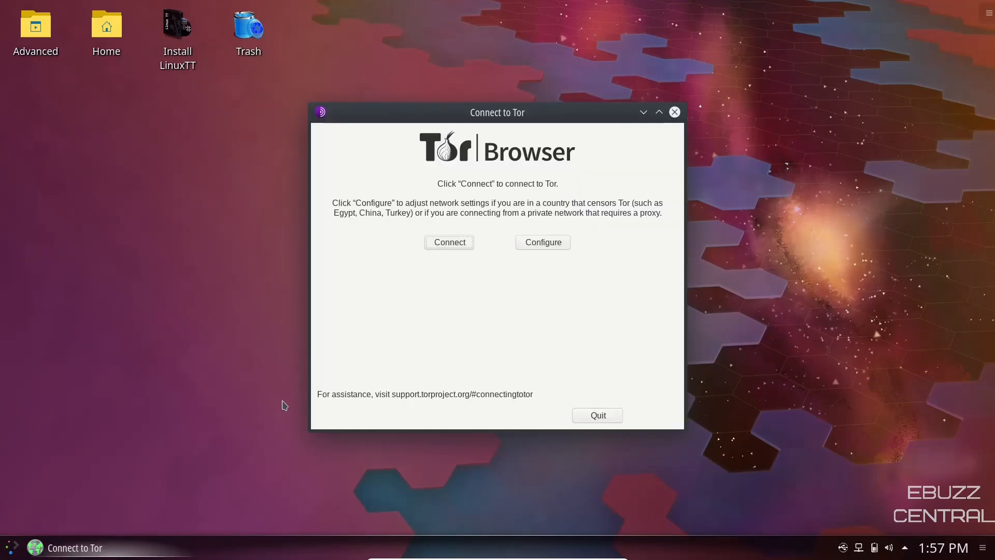
mouse_move(441, 345)
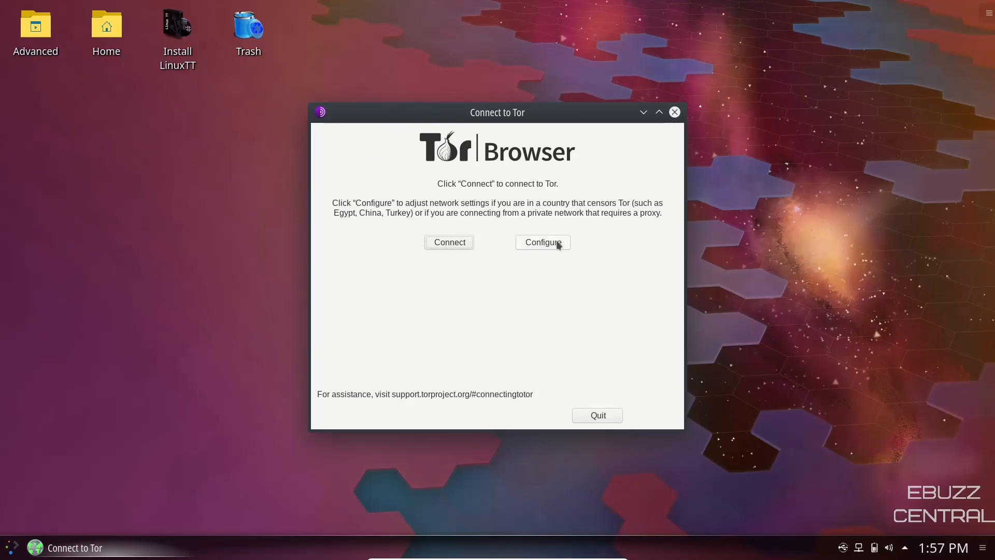
mouse_move(533, 354)
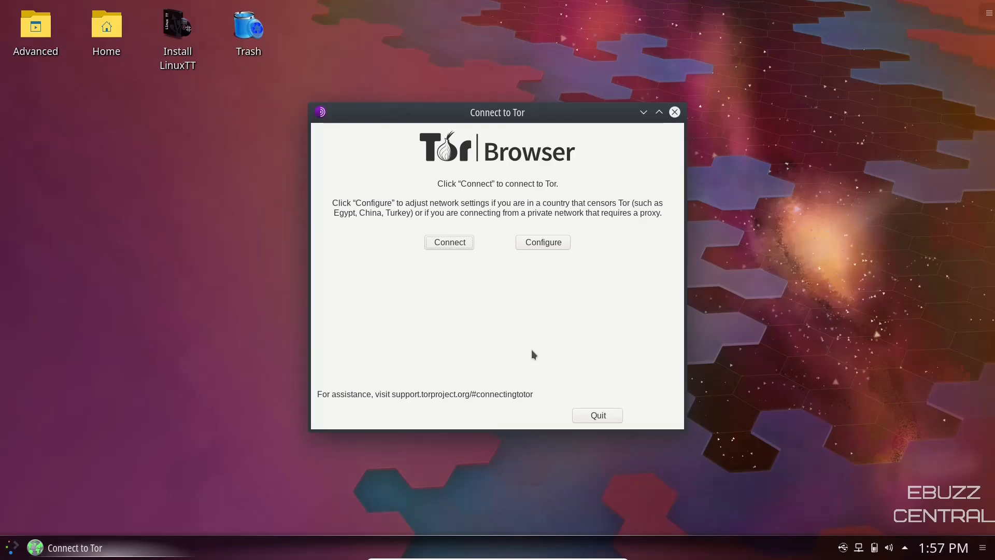
mouse_move(674, 112)
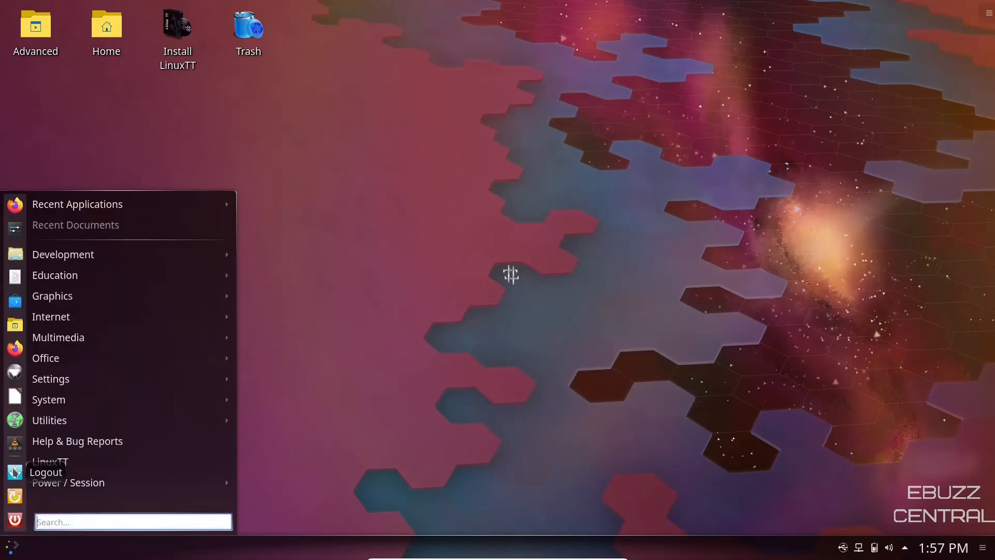
mouse_move(14, 520)
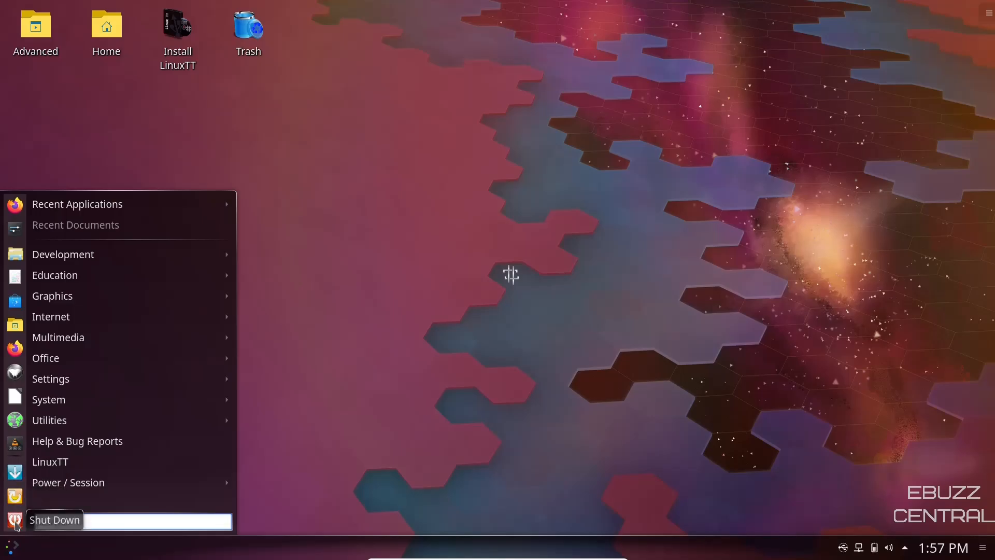
mouse_move(54, 274)
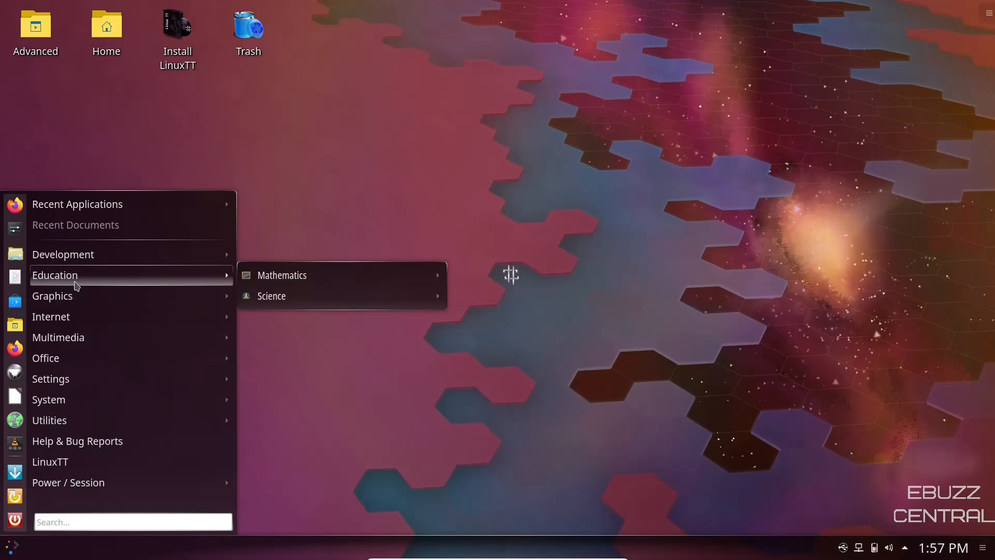
mouse_move(53, 296)
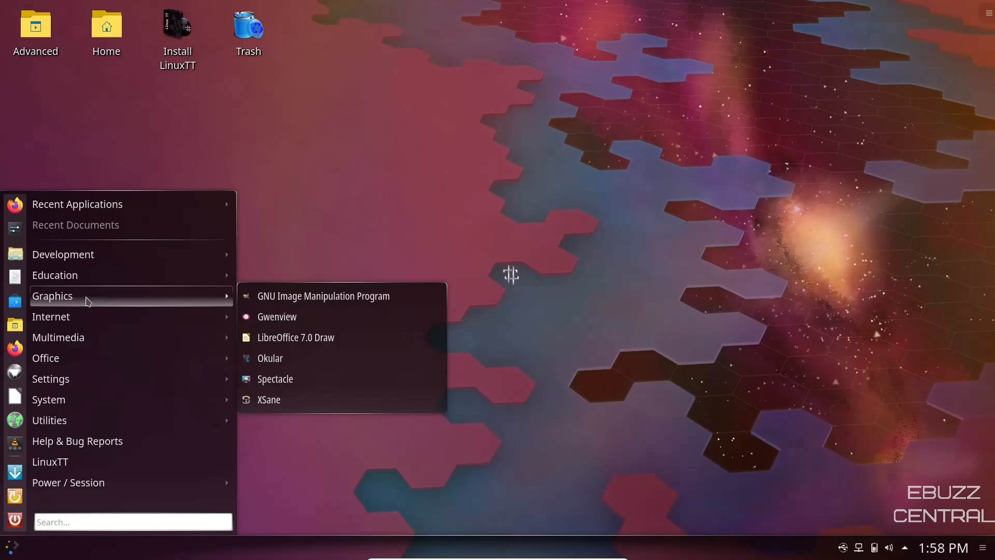
mouse_move(51, 316)
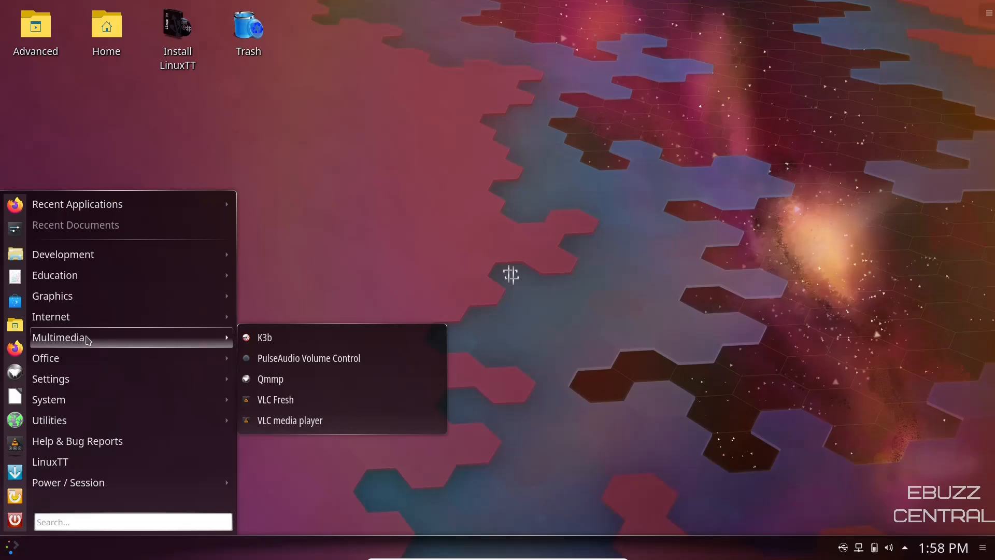
mouse_move(45, 357)
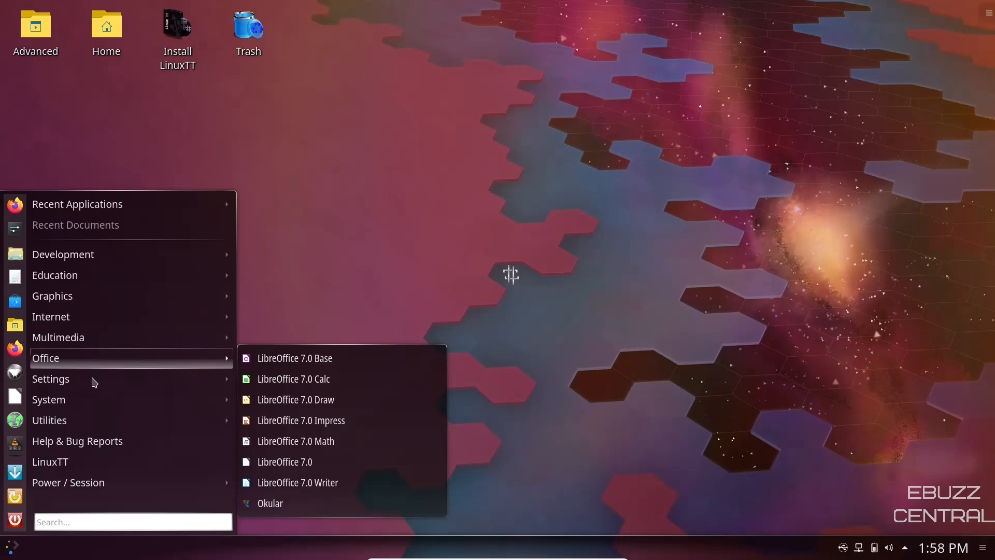
mouse_move(92, 387)
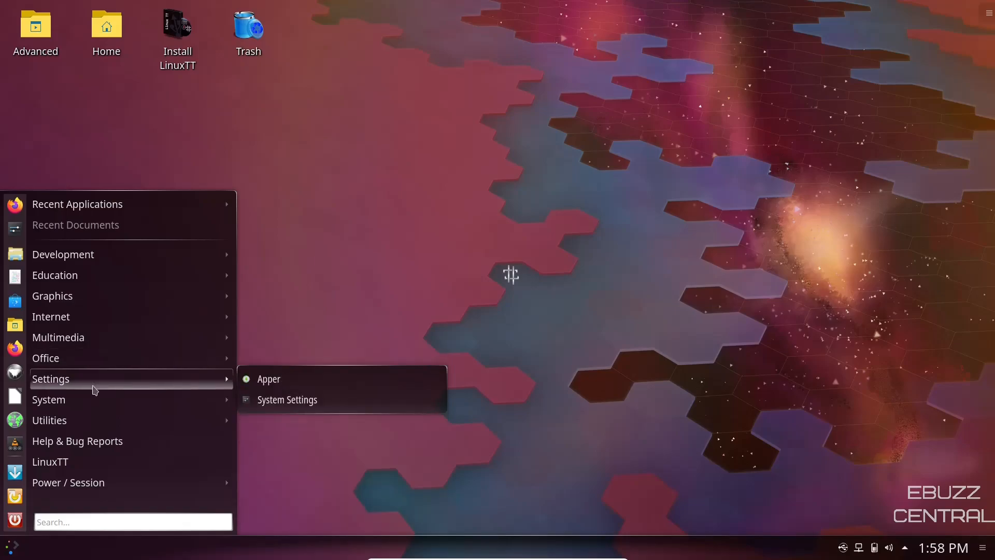
- Launch Apper, search for 'obs', and select the OBS Studio package
left_click(268, 378)
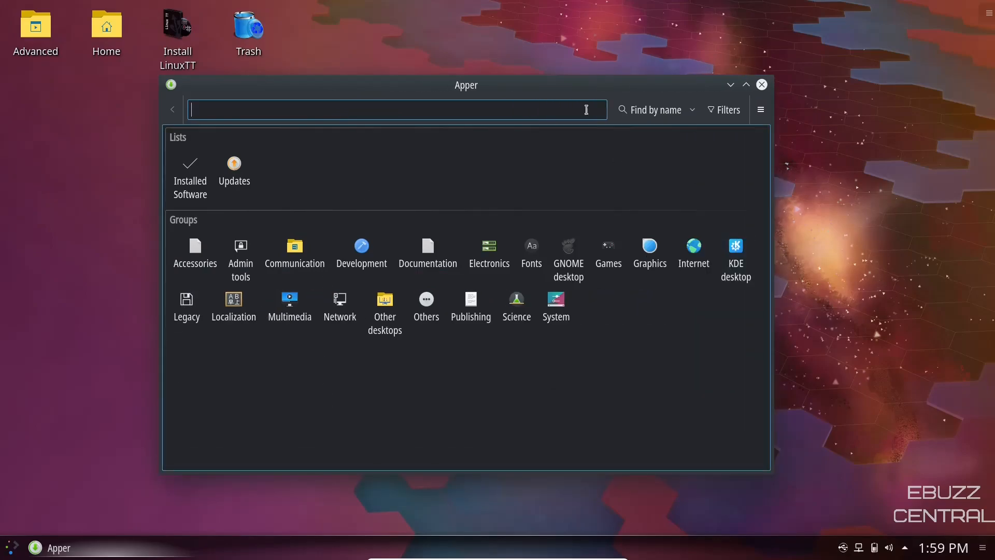
mouse_move(729, 279)
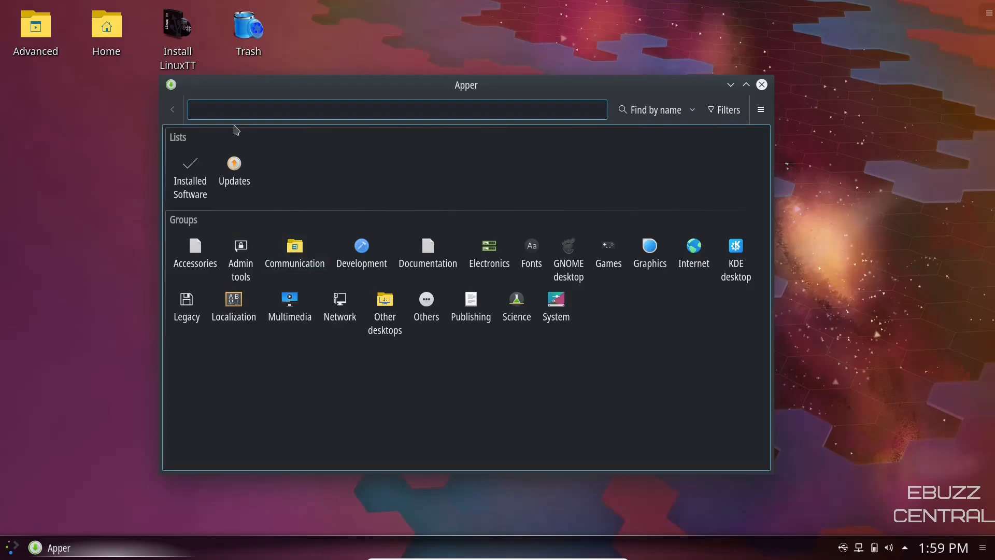
type("obs")
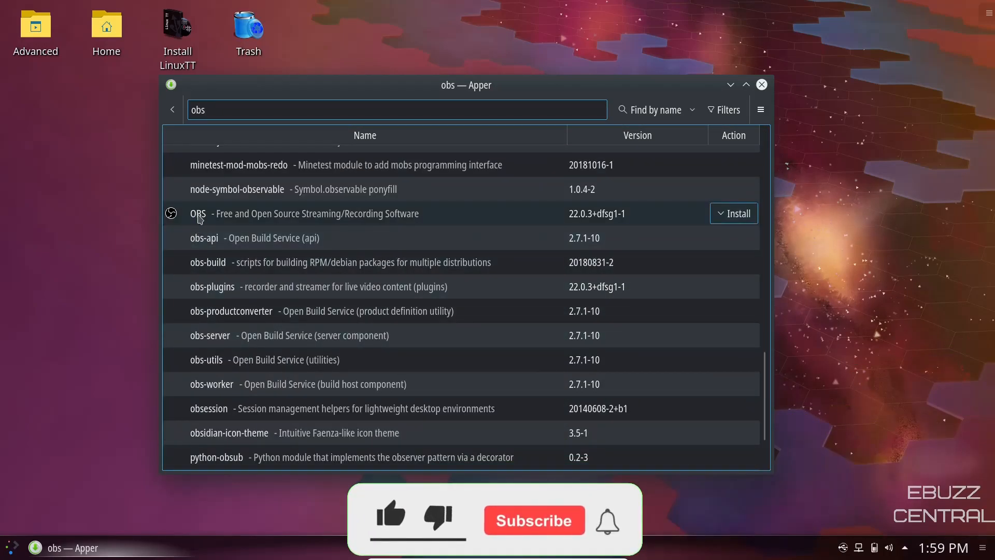
left_click(390, 517)
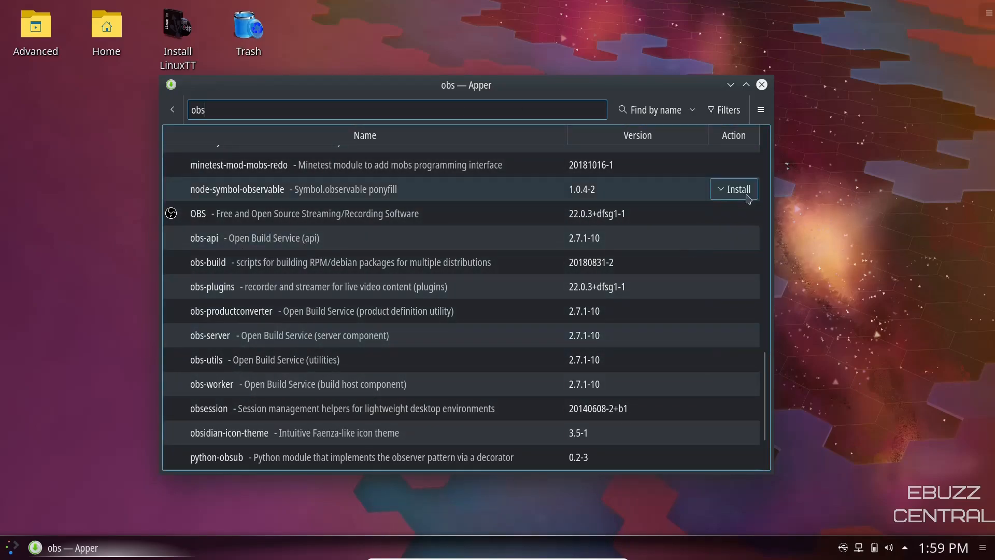
mouse_move(765, 87)
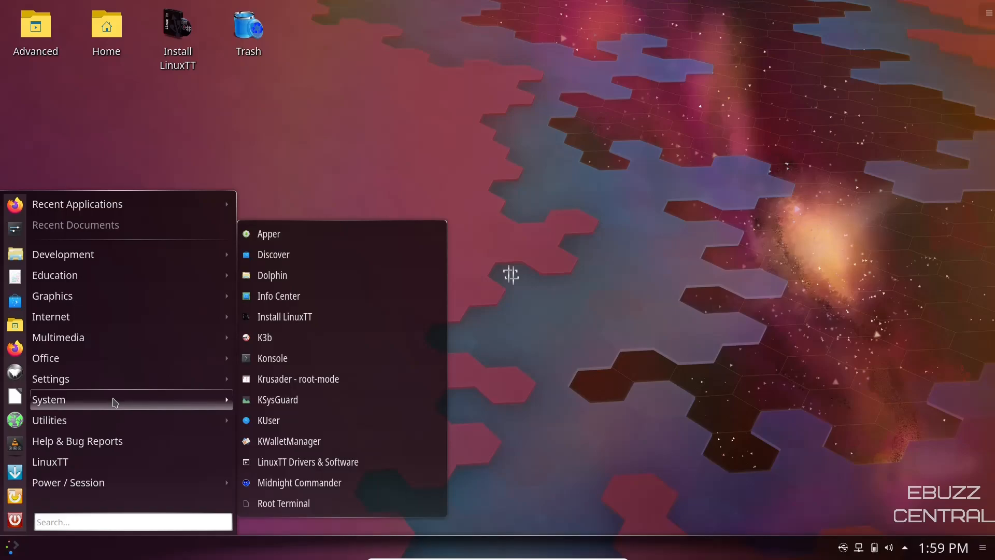
mouse_move(232, 393)
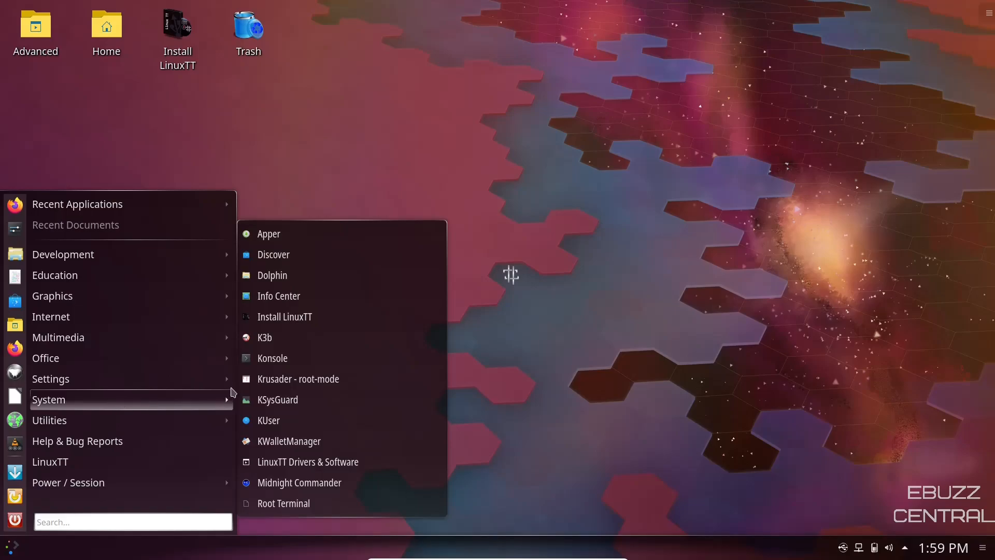
mouse_move(297, 379)
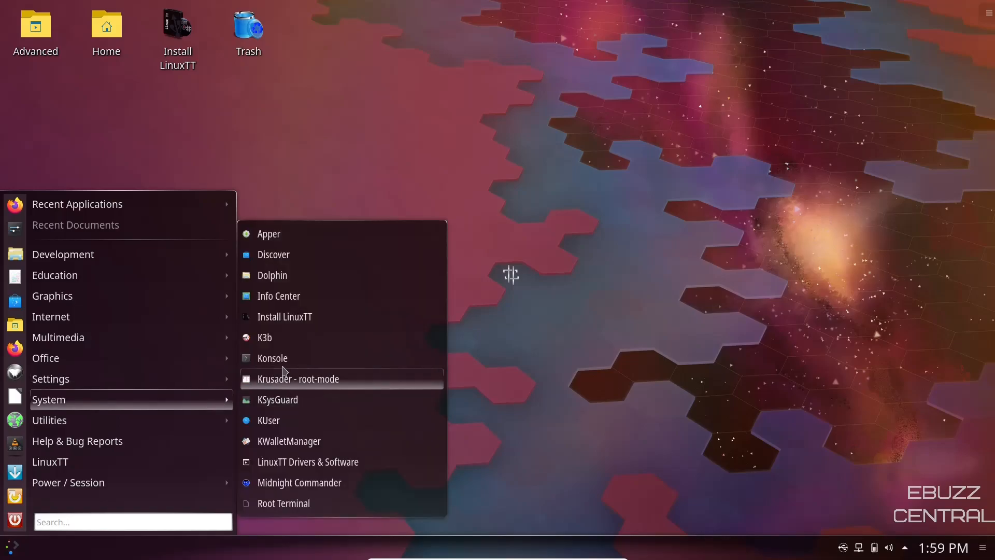
- Start Konsole from the launcher's System applications
left_click(272, 357)
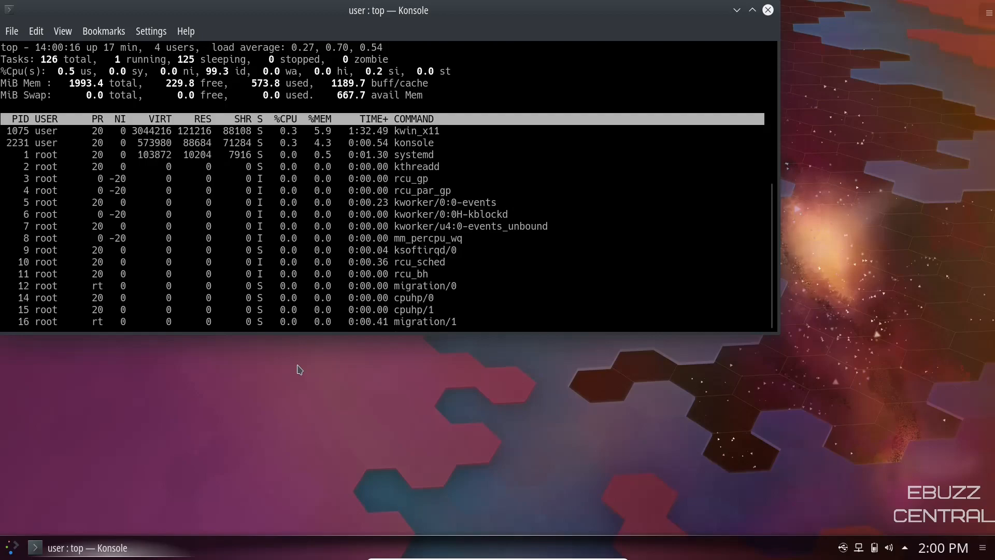
mouse_move(438, 28)
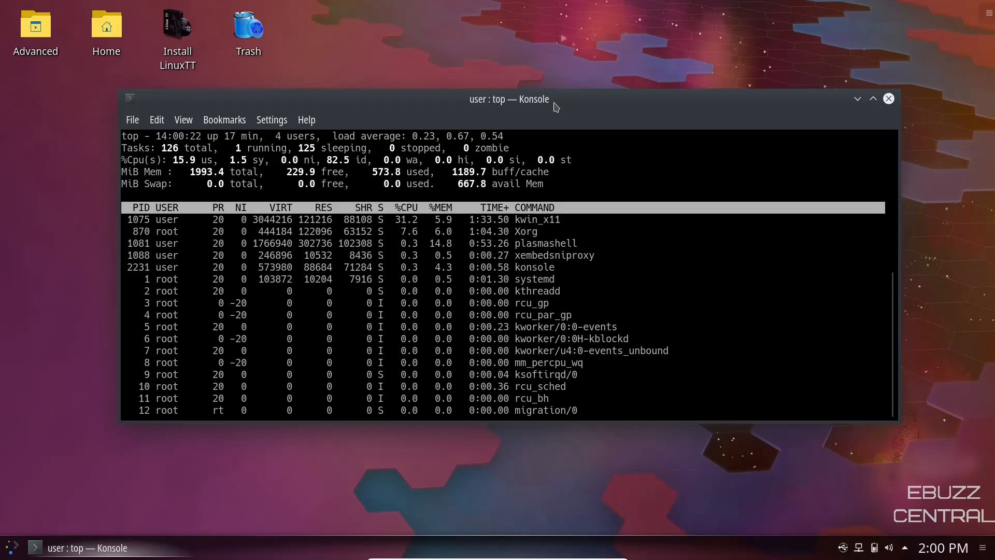
mouse_move(539, 37)
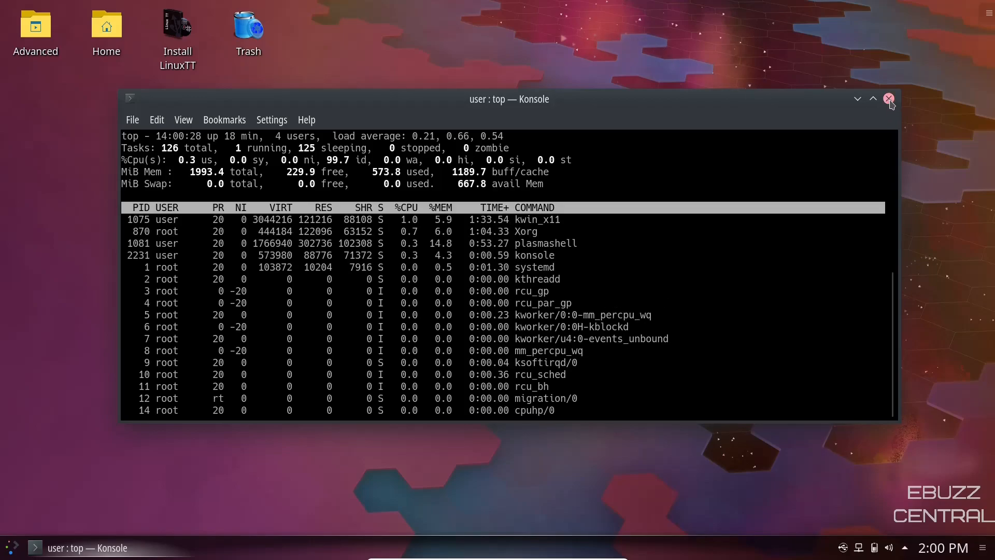
- Close the Konsole window running top
left_click(888, 98)
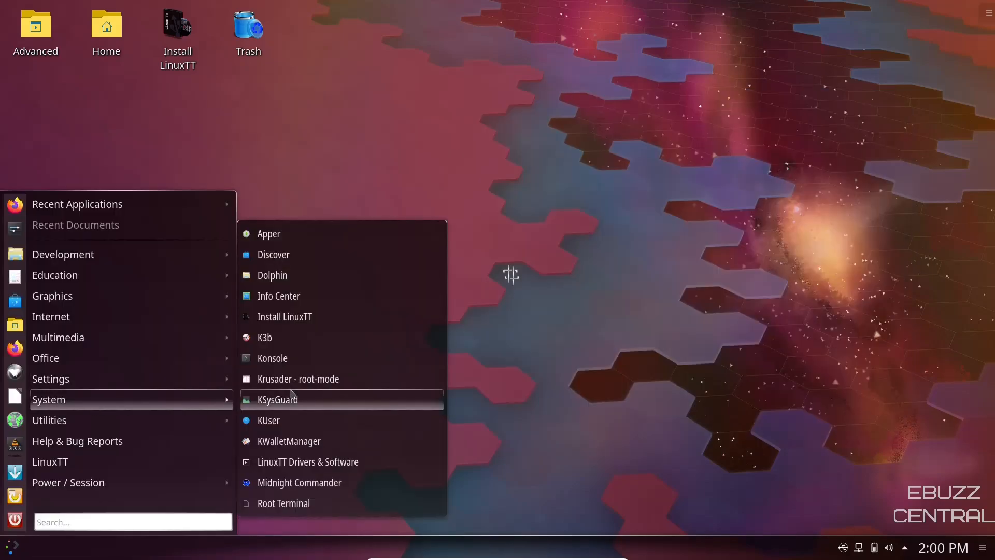
mouse_move(318, 441)
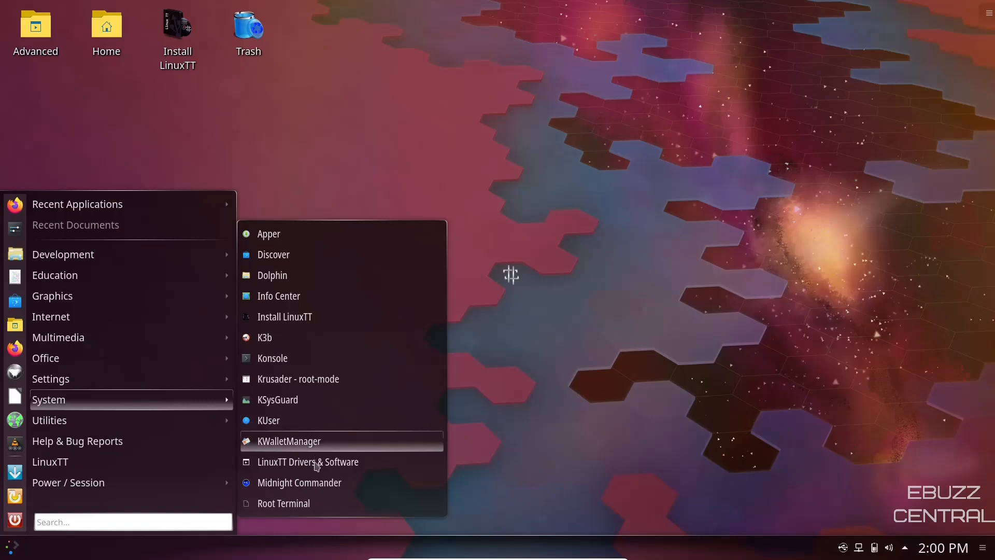
mouse_move(49, 420)
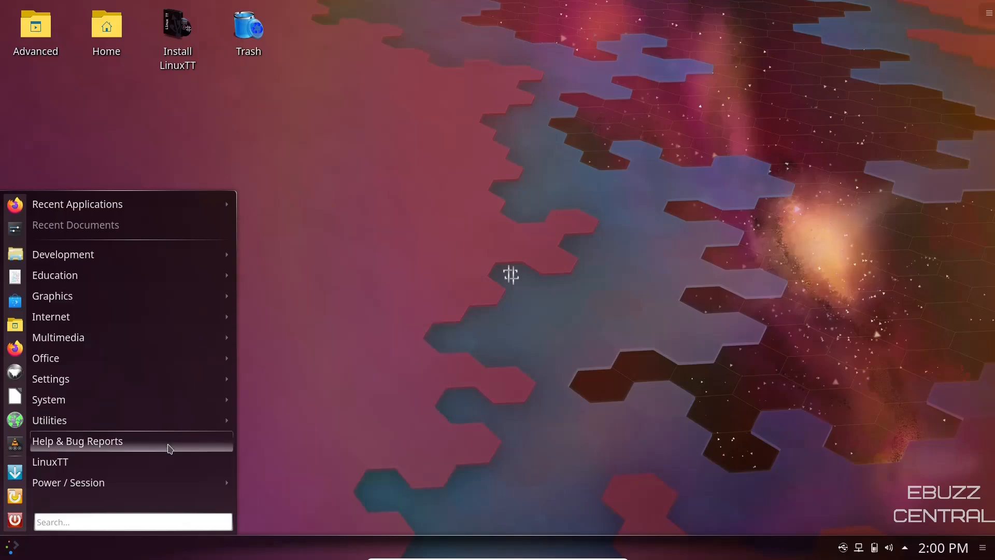
mouse_move(50, 462)
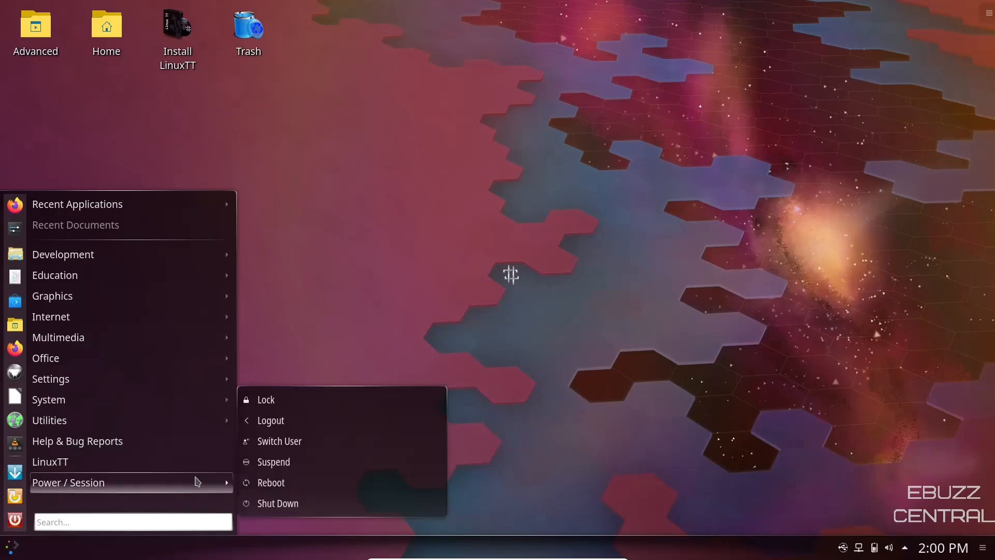
left_click(393, 285)
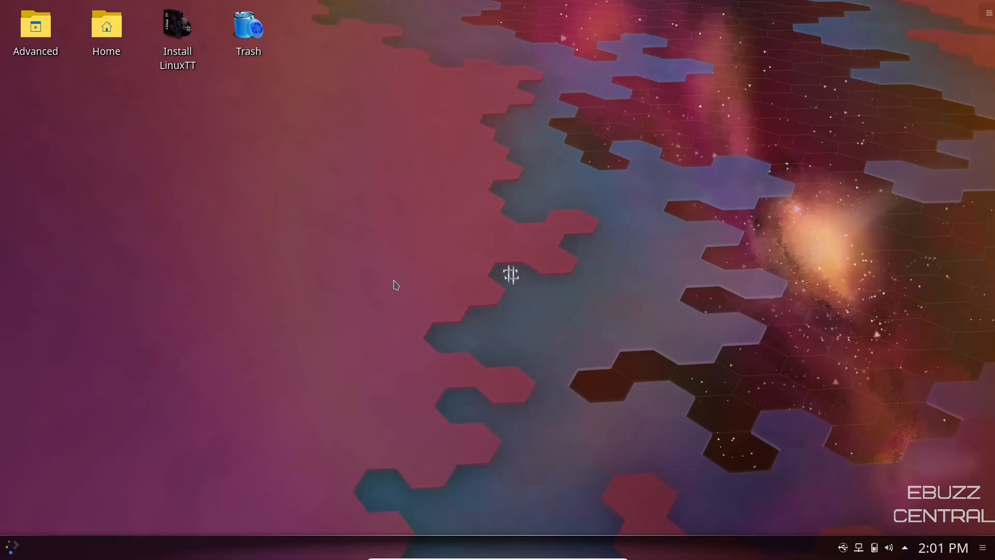